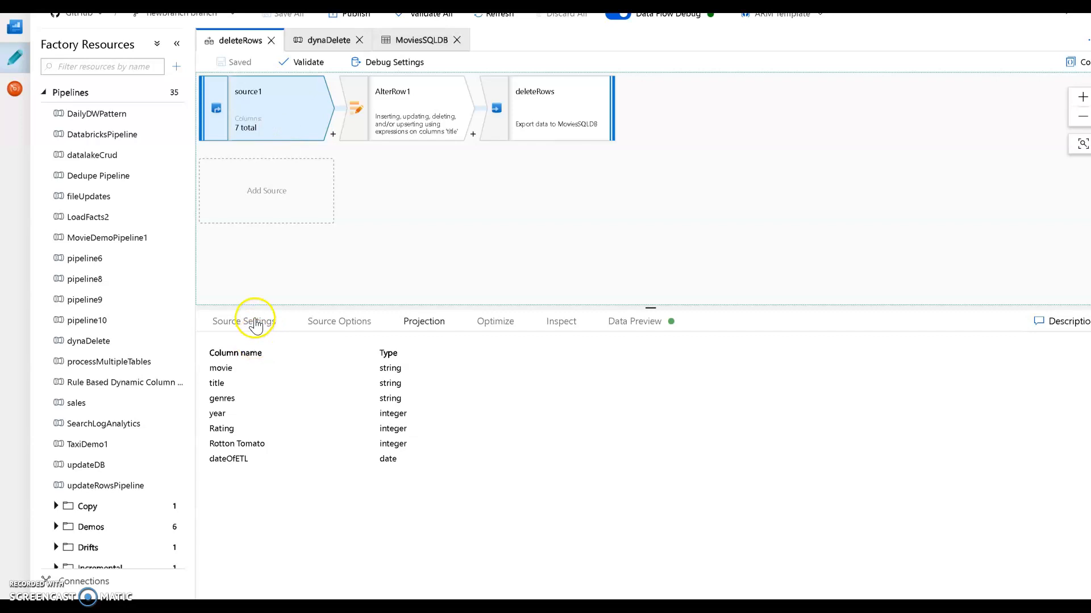
Show the Source Settings of source1 in the deleteRows data flow
{"action": "left_click", "coordinate": [244, 320]}
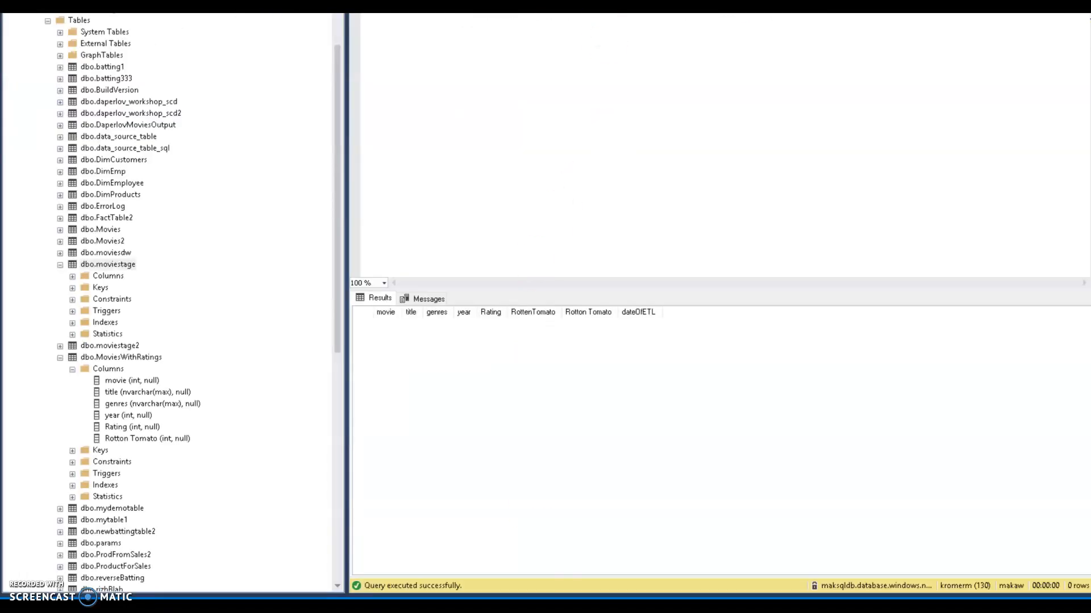
Run 'select * from moviestage order by title' and scroll through the 'All…' titles
{"action": "type", "text": "s"}
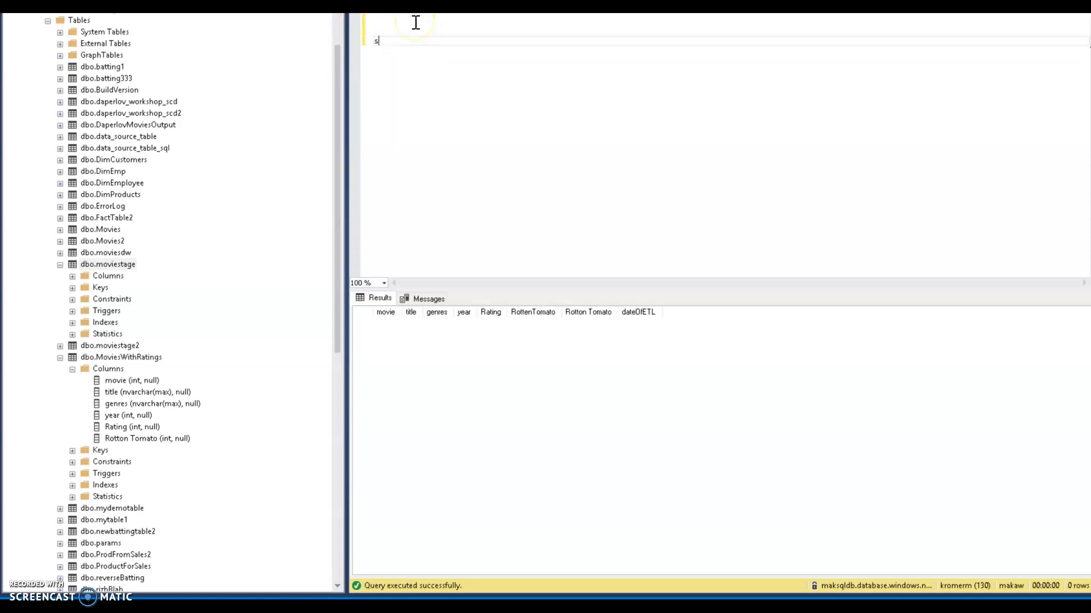
{"action": "type", "text": "elect"}
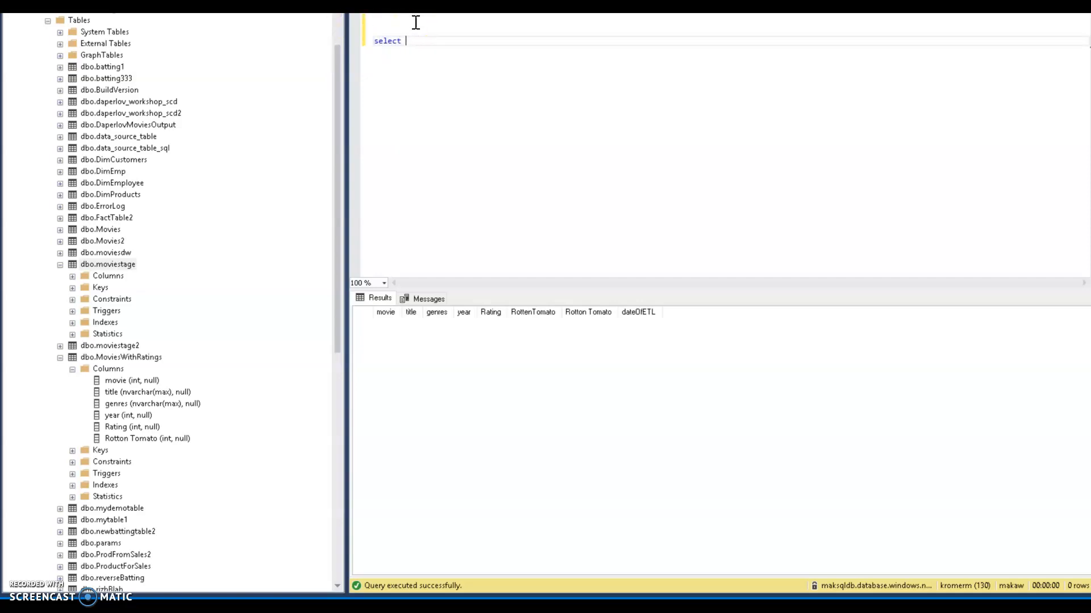
{"action": "type", "text": "* from"}
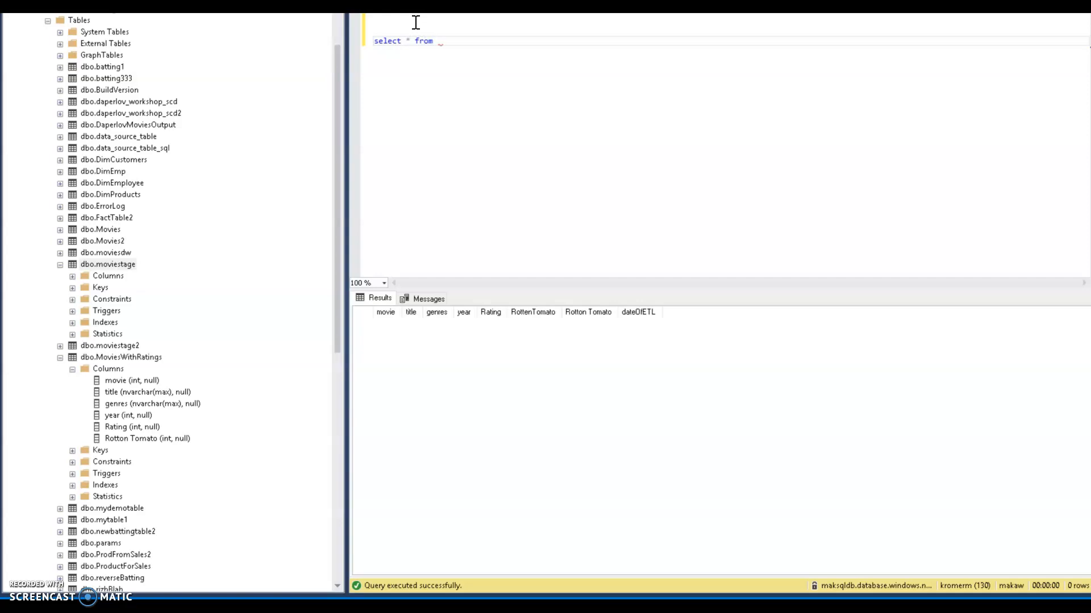
{"action": "type", "text": "moviestage"}
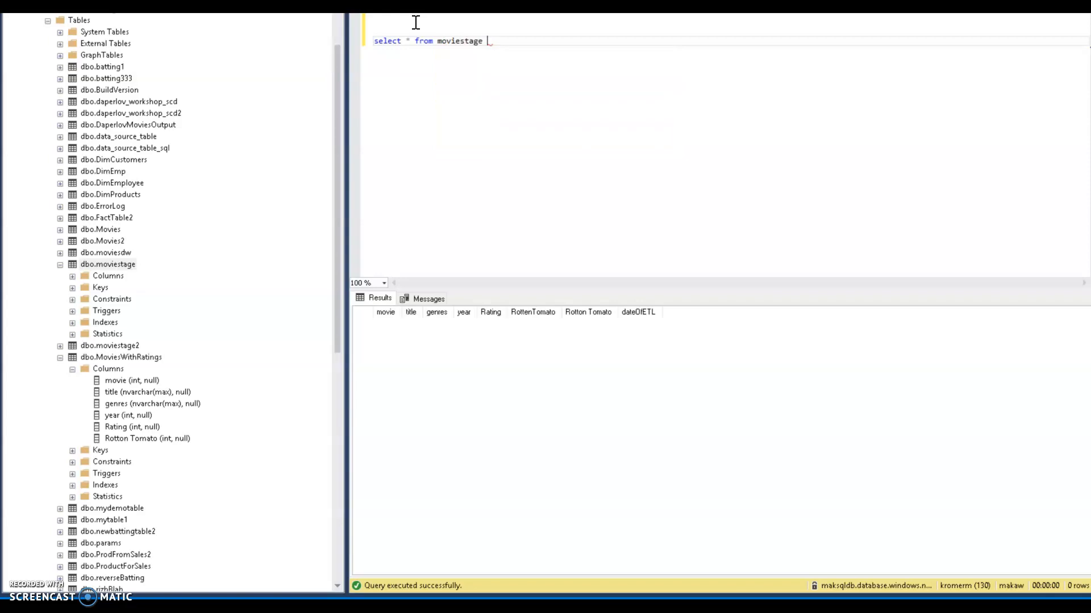
{"action": "type", "text": "order by title"}
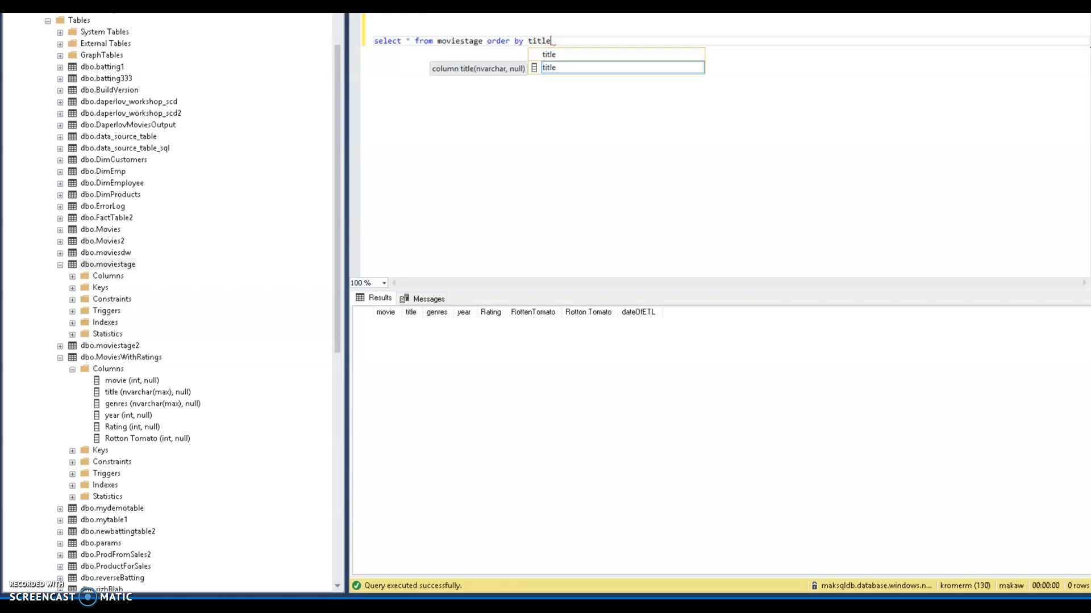
{"action": "key", "text": "F5"}
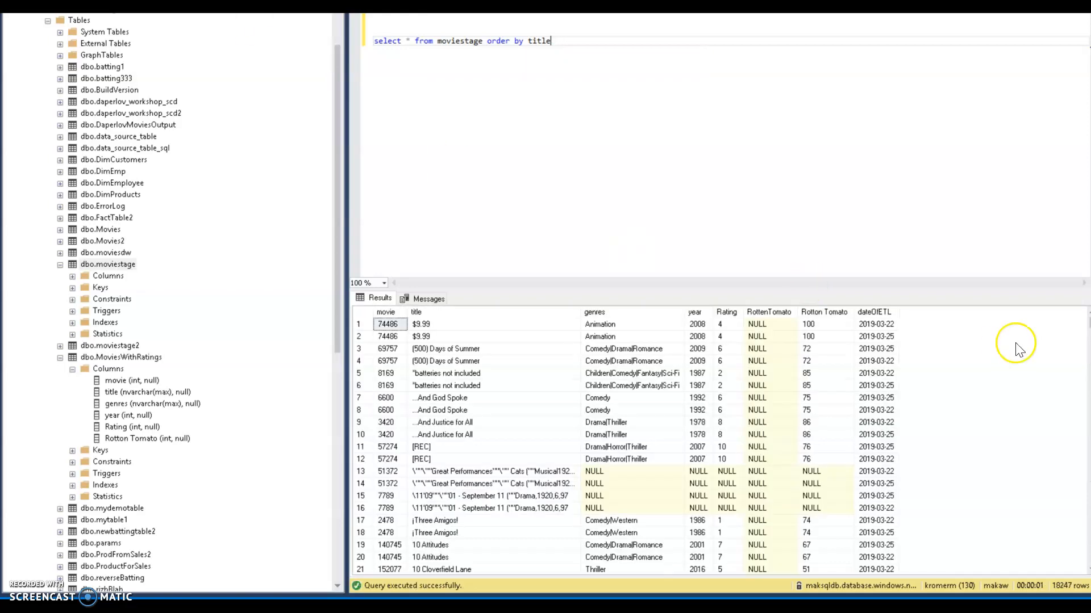
{"action": "scroll", "scroll_direction": "down", "scroll_amount": 3}
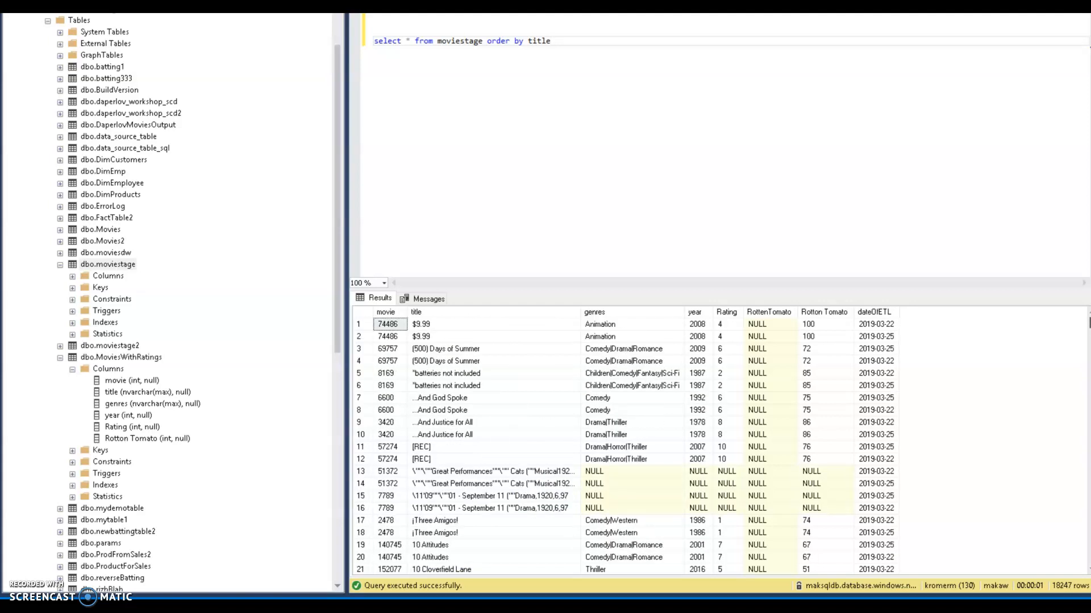
{"action": "scroll", "scroll_direction": "down", "scroll_amount": 3}
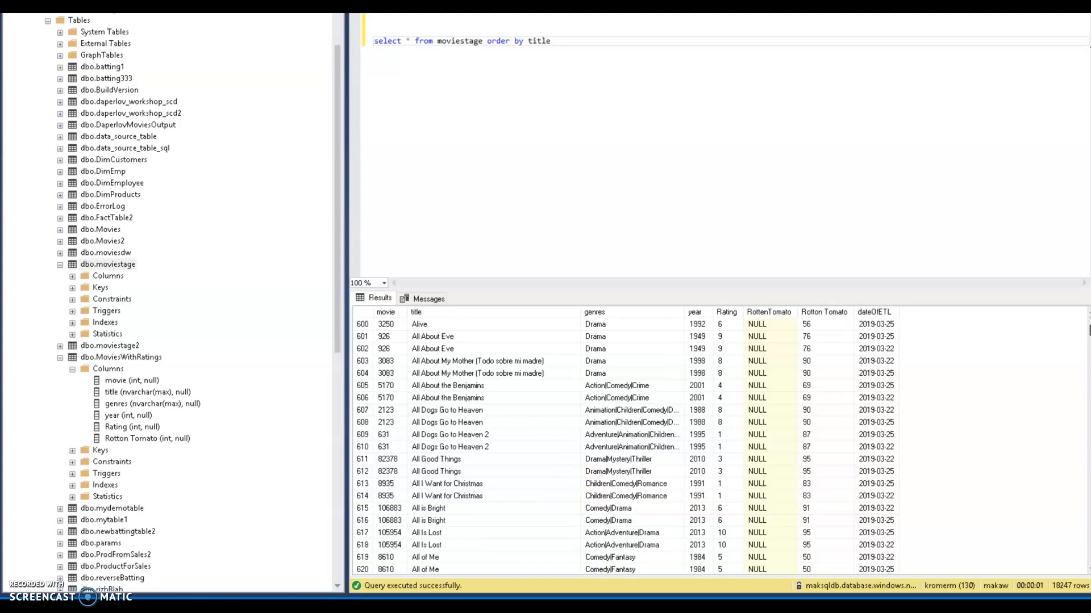
{"action": "scroll", "scroll_direction": "down", "scroll_amount": 3}
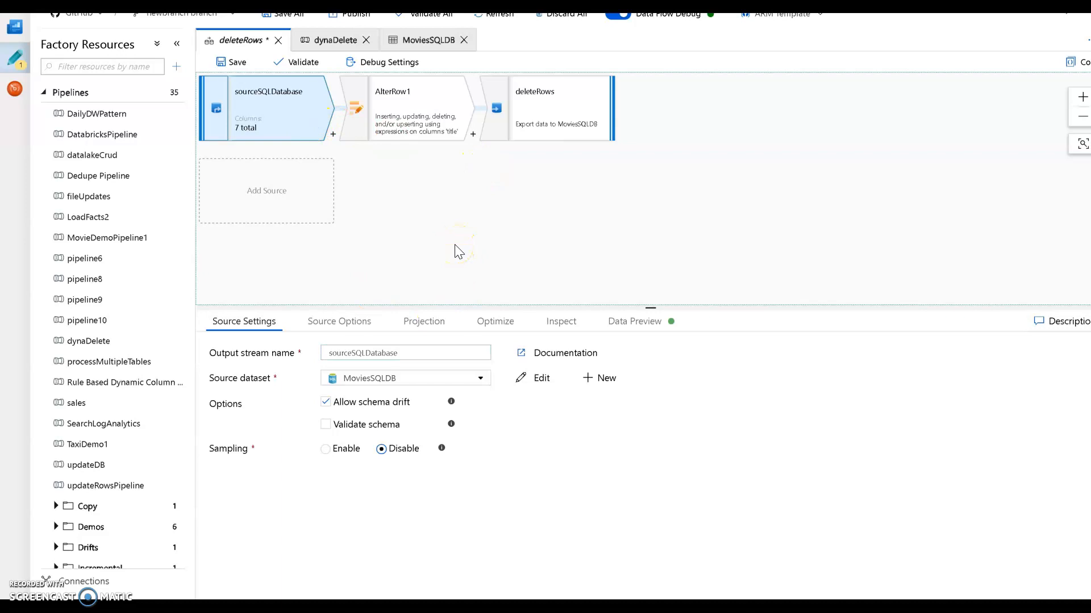
{"action": "mouse_move", "coordinate": [425, 191]}
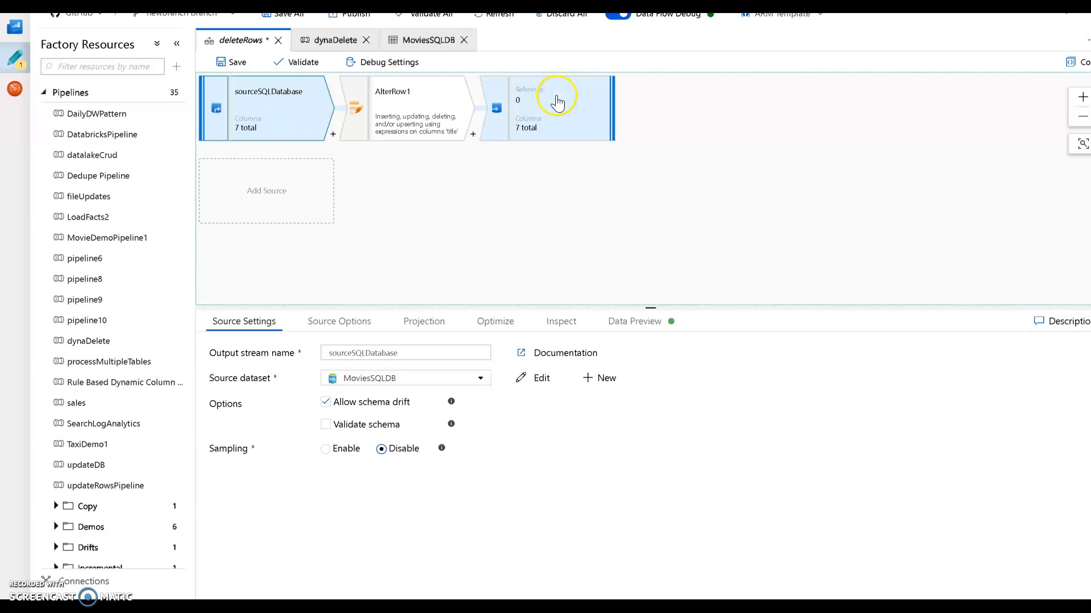
Inspect the deleteRows sink's MoviesSQLDB dataset and its delete-only, movie-keyed settings
{"action": "left_click", "coordinate": [553, 108]}
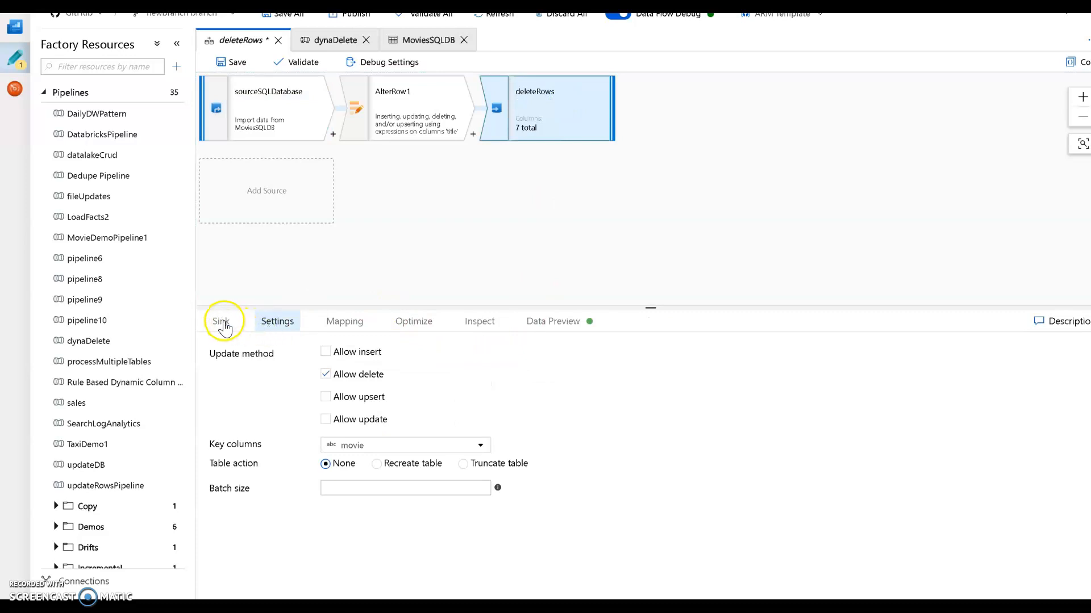
{"action": "left_click", "coordinate": [221, 321]}
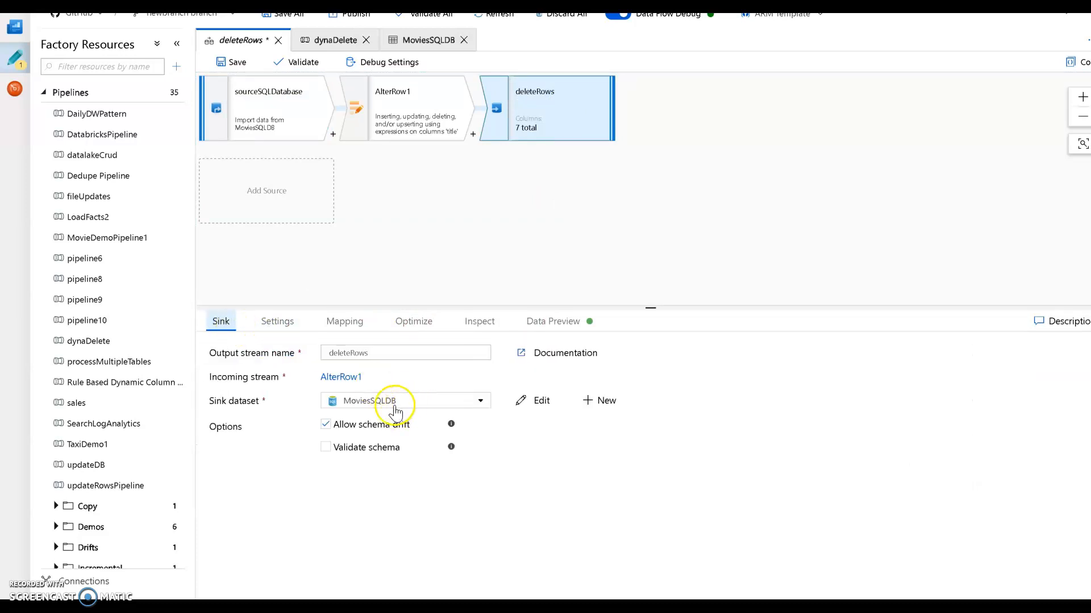
{"action": "left_click", "coordinate": [276, 321]}
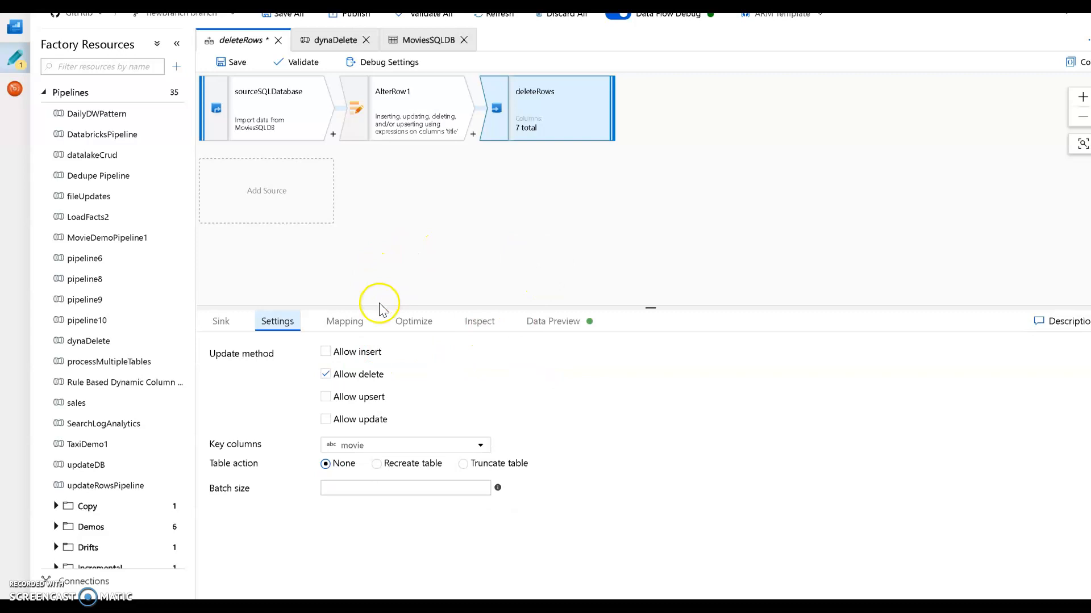
Check sink mapping, then inspect AlterRow1's single 'Delete if title == $movieName' condition
{"action": "left_click", "coordinate": [344, 321]}
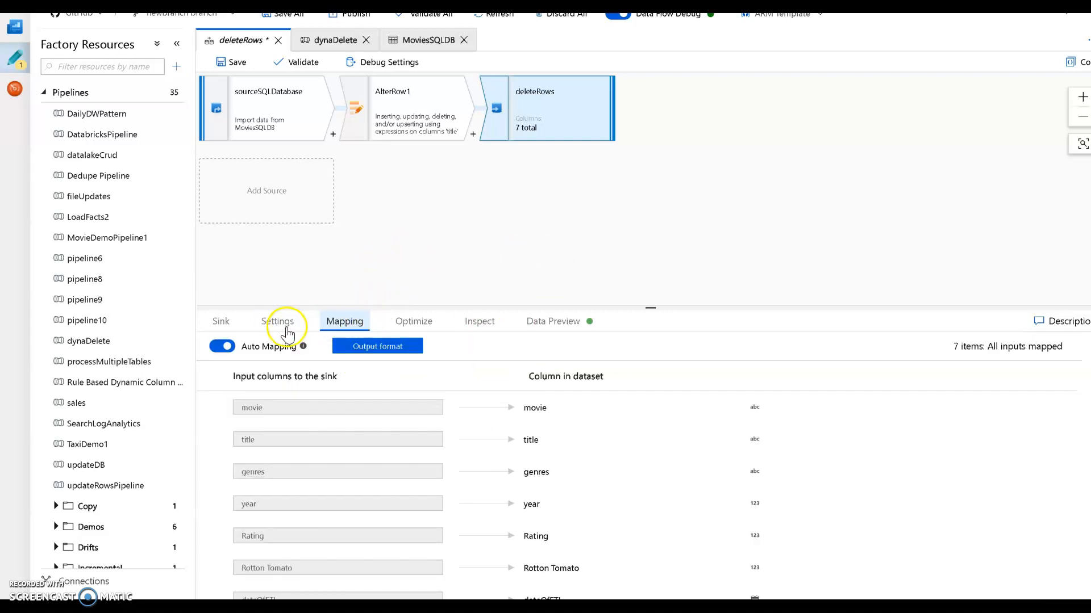
{"action": "left_click", "coordinate": [417, 108]}
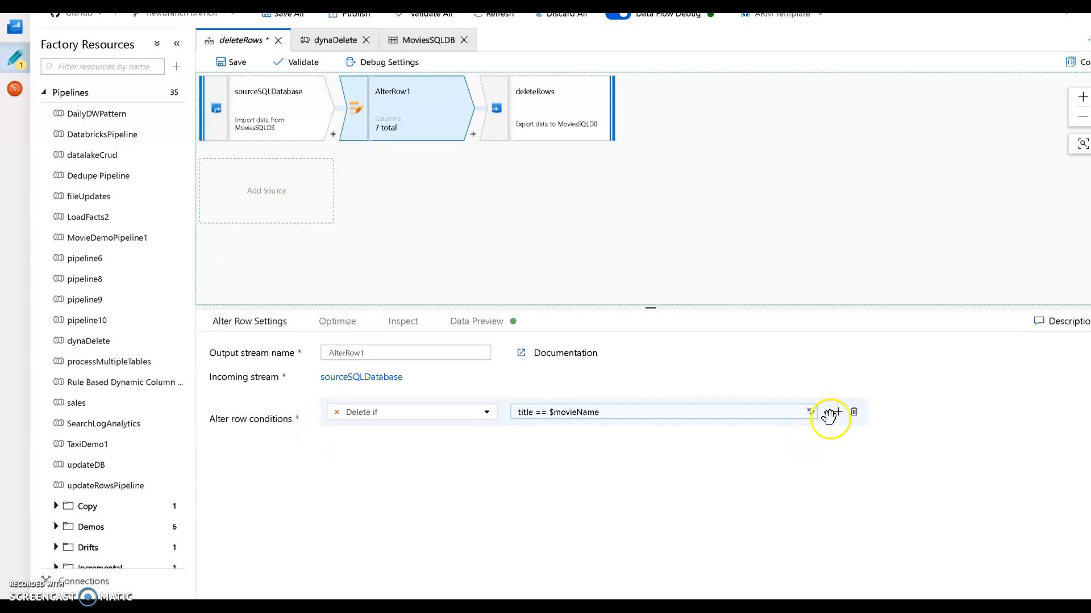
{"action": "left_click", "coordinate": [832, 412]}
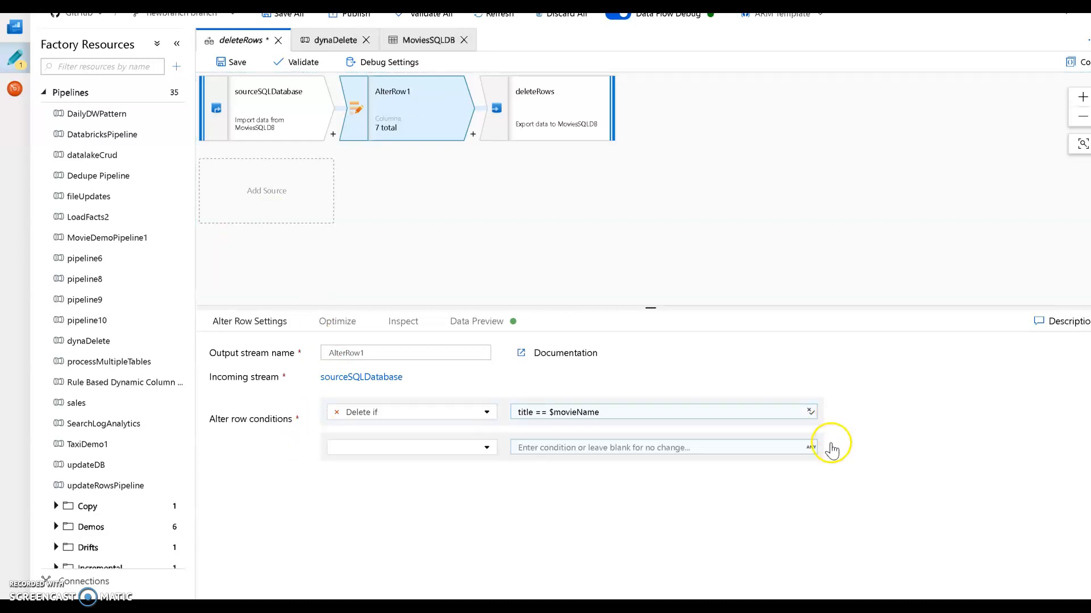
{"action": "left_click", "coordinate": [411, 447]}
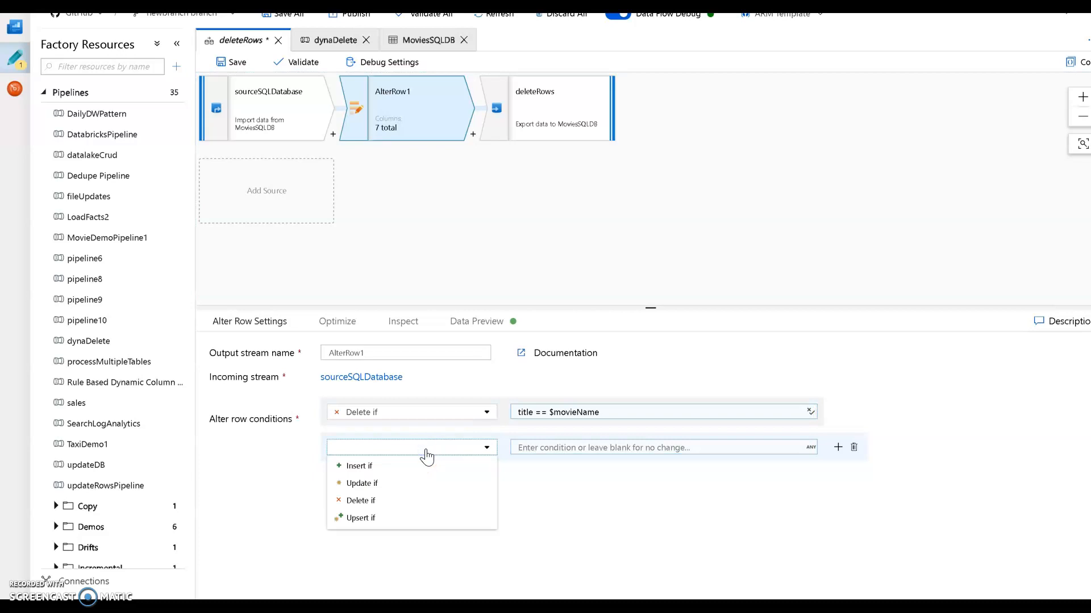
{"action": "mouse_move", "coordinate": [458, 478]}
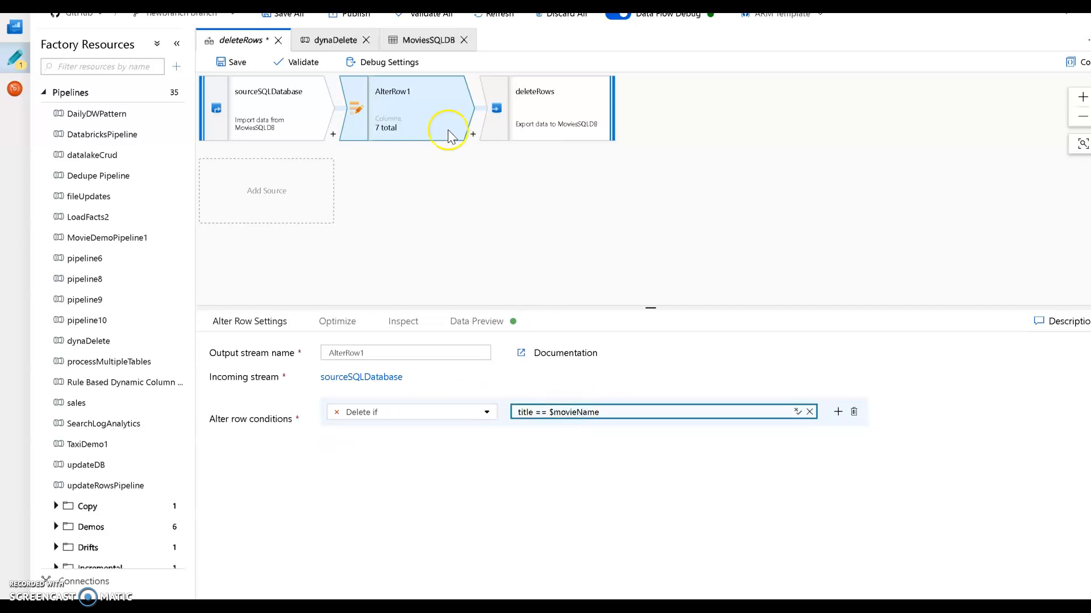
{"action": "left_click", "coordinate": [797, 411]}
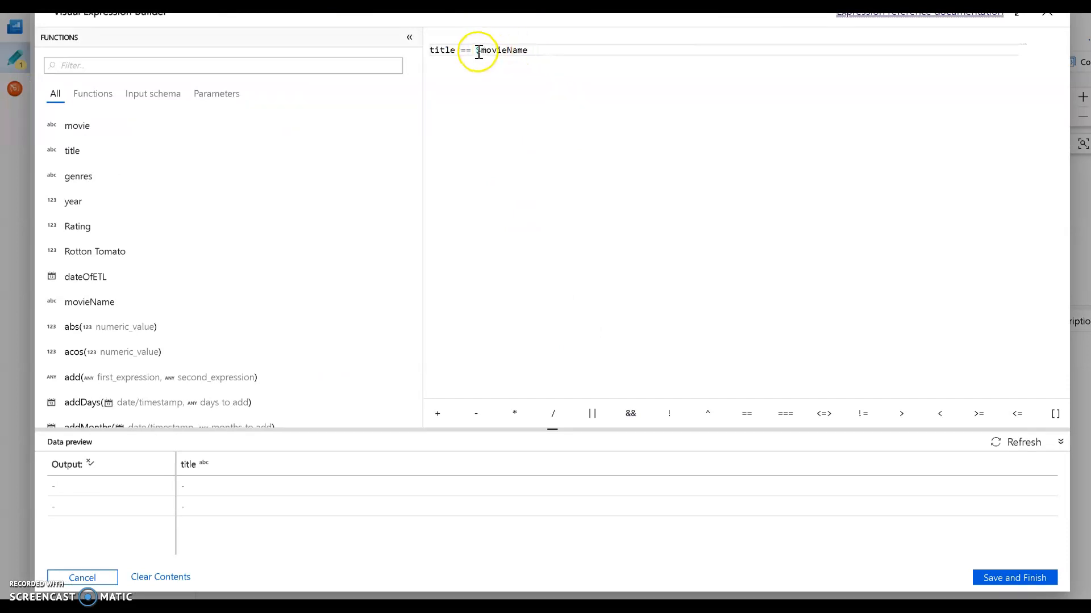
Verify the movieName parameter in the expression builder, discarding a duplicate movieName entry
{"action": "double_click", "coordinate": [501, 50]}
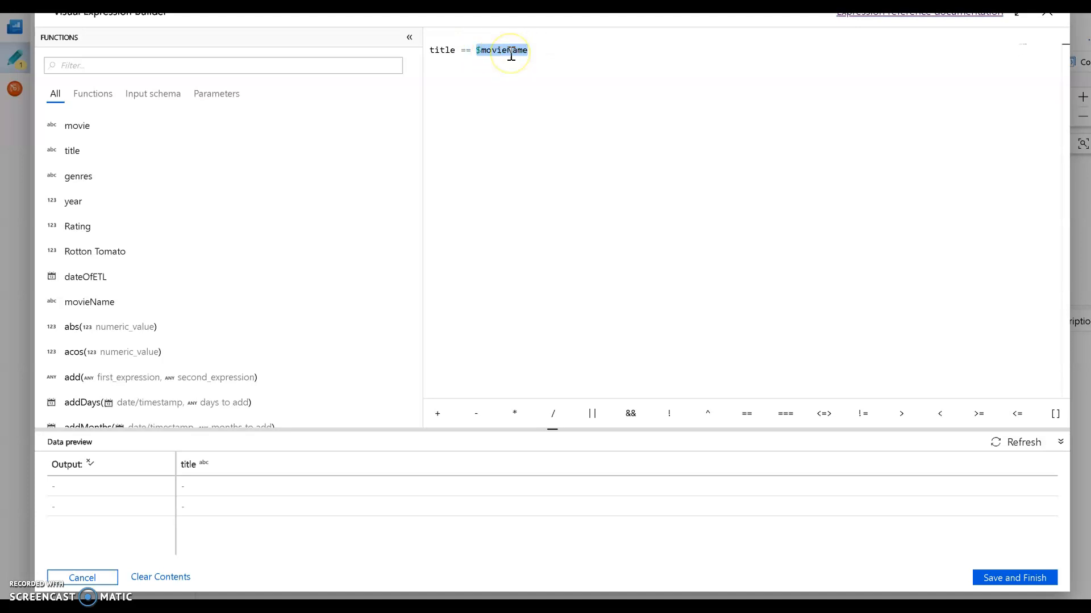
{"action": "left_click", "coordinate": [216, 94]}
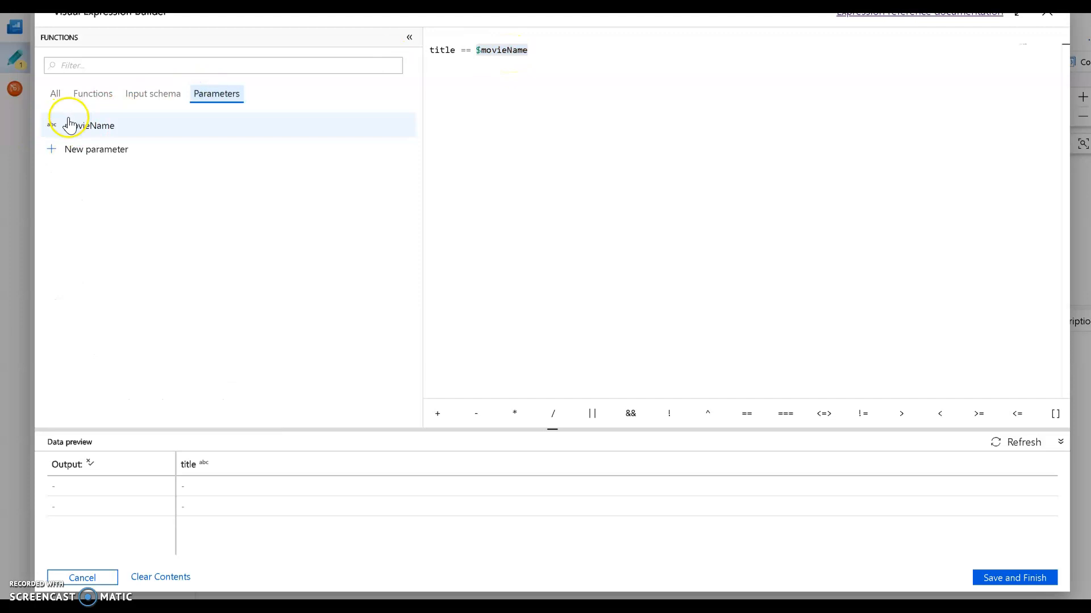
{"action": "left_click", "coordinate": [89, 125]}
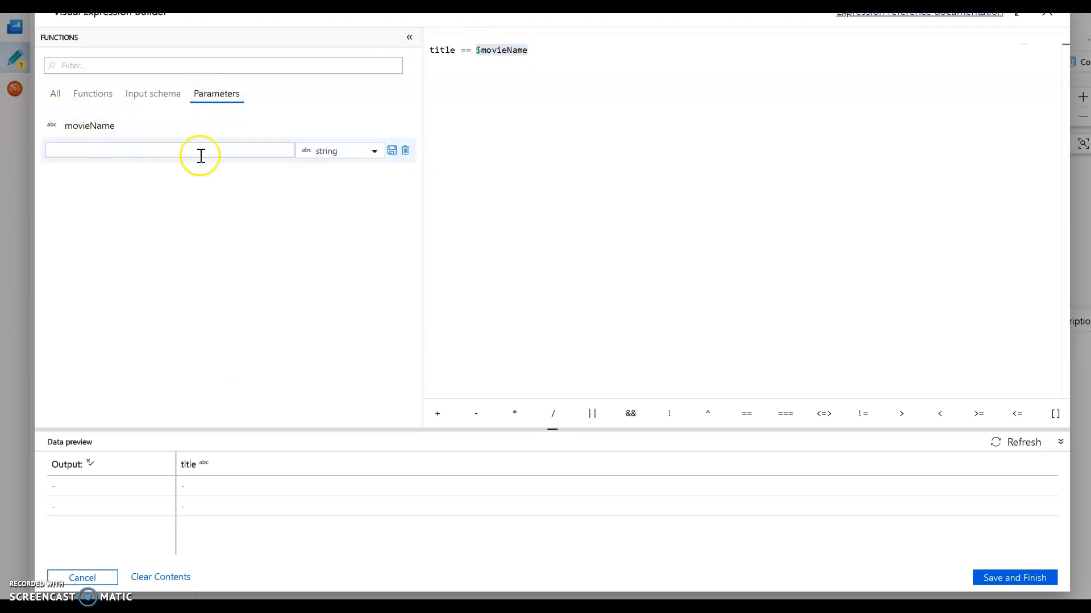
{"action": "type", "text": "movieName"}
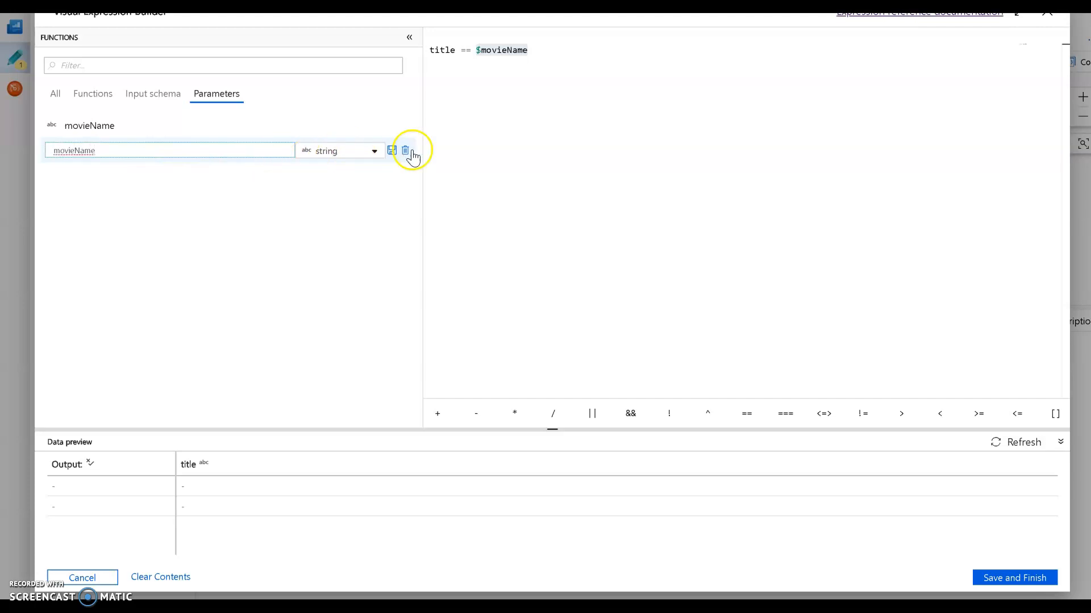
{"action": "left_click", "coordinate": [406, 151]}
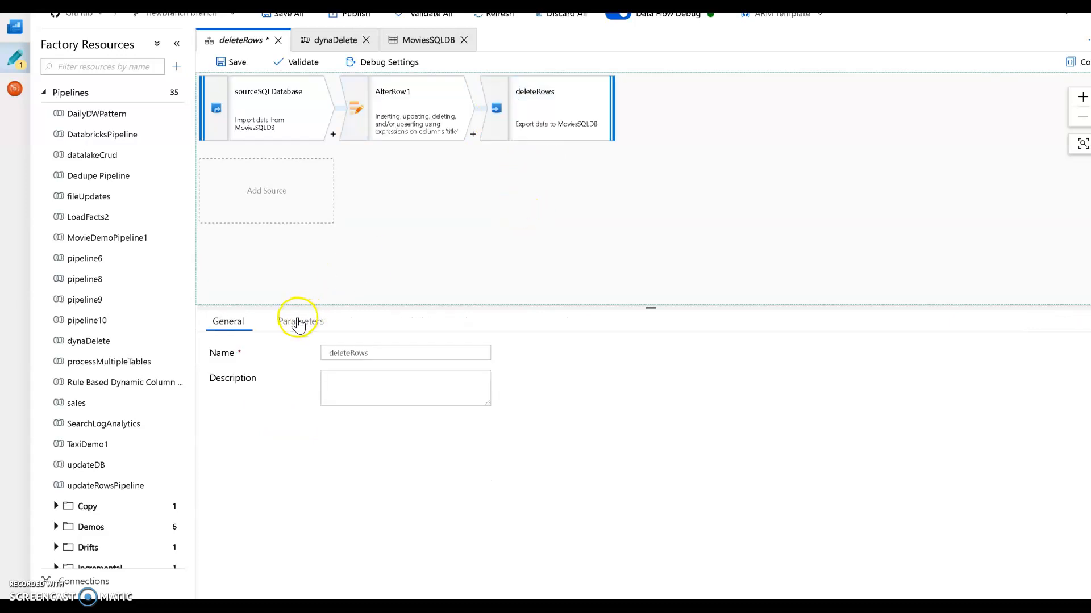
Clear the data flow parameter's dynamic default value, then switch to dynaDelete
{"action": "left_click", "coordinate": [300, 320]}
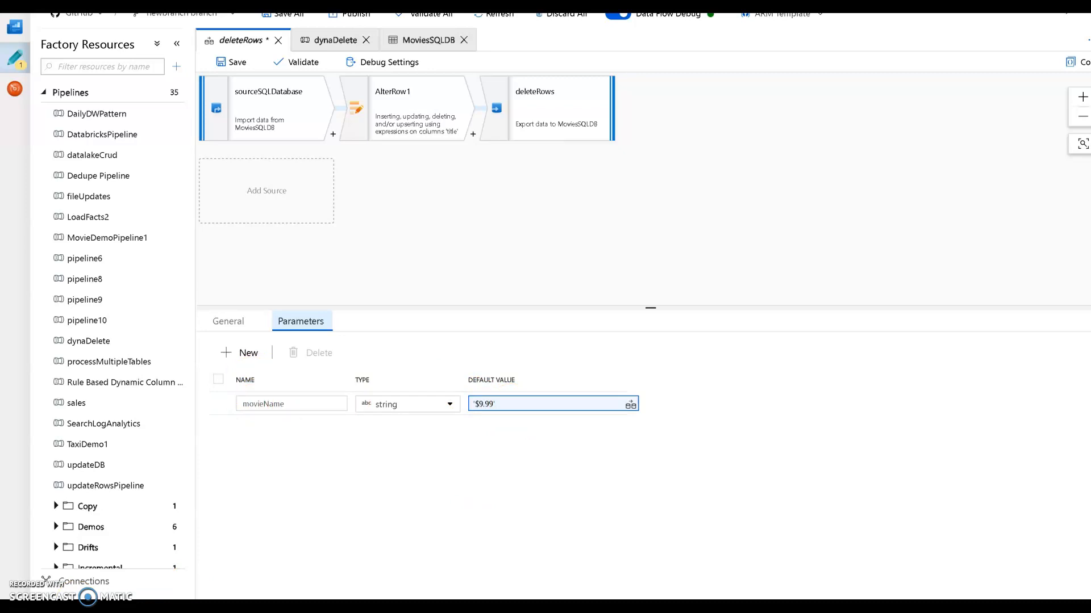
{"action": "mouse_move", "coordinate": [536, 523]}
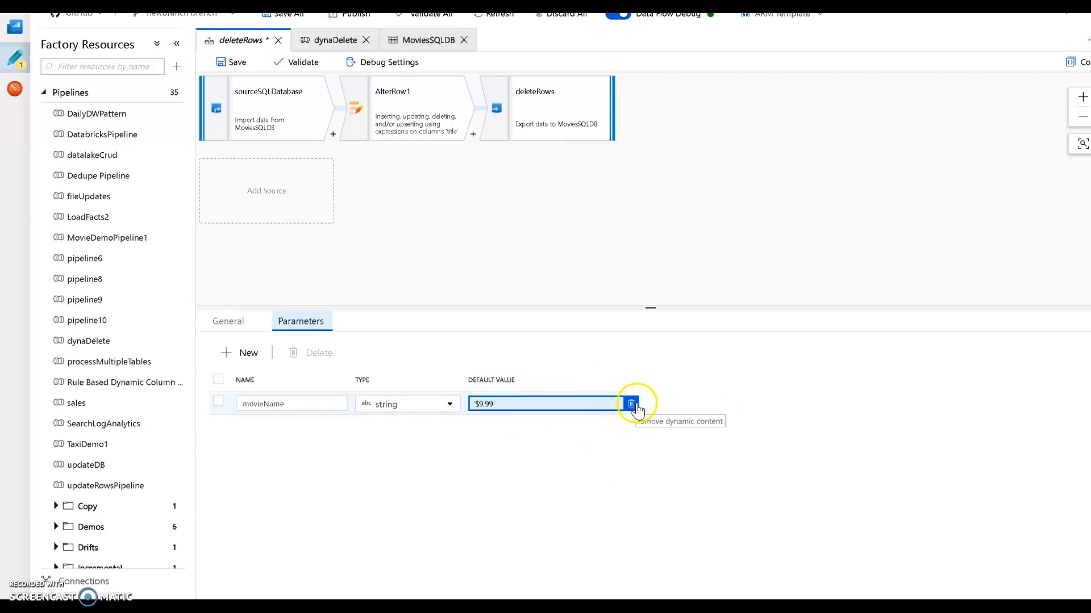
{"action": "left_click", "coordinate": [630, 403]}
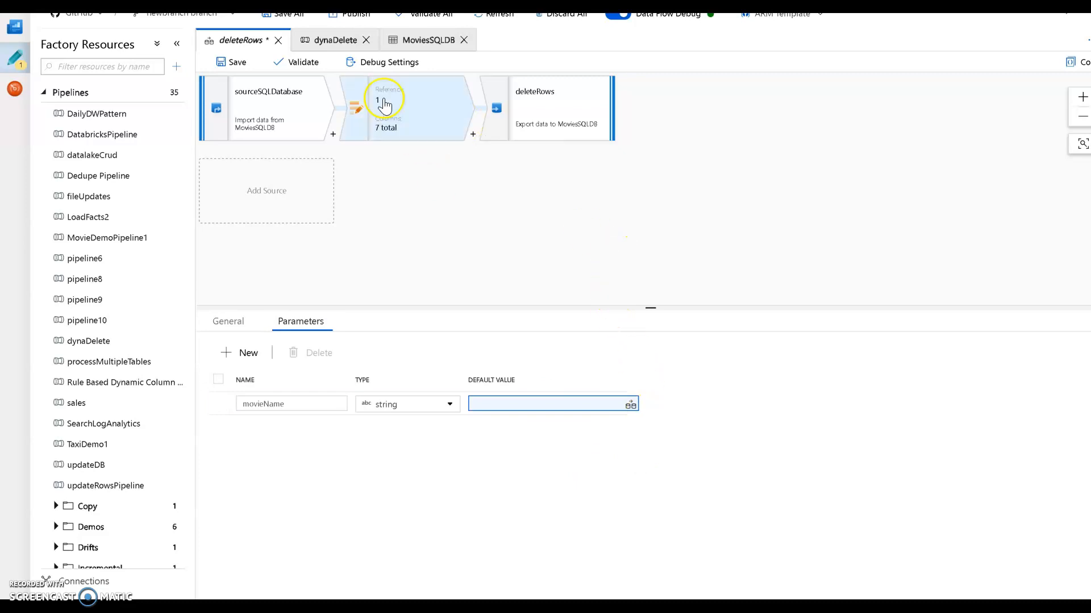
{"action": "left_click", "coordinate": [335, 40]}
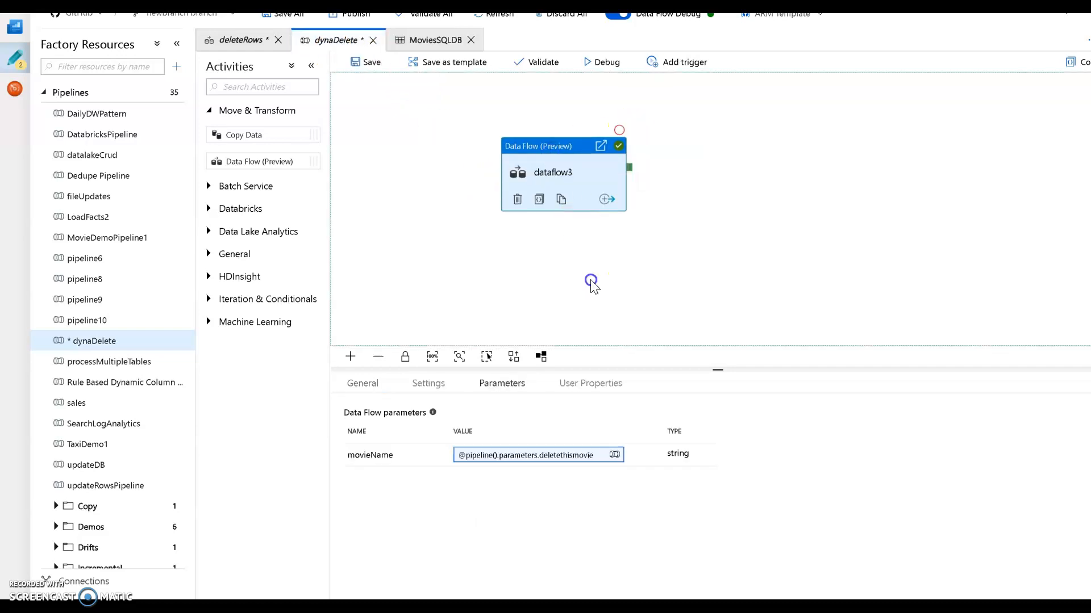
Show the pipeline parameter deletethismovie, type String, empty default
{"action": "left_click", "coordinate": [435, 383]}
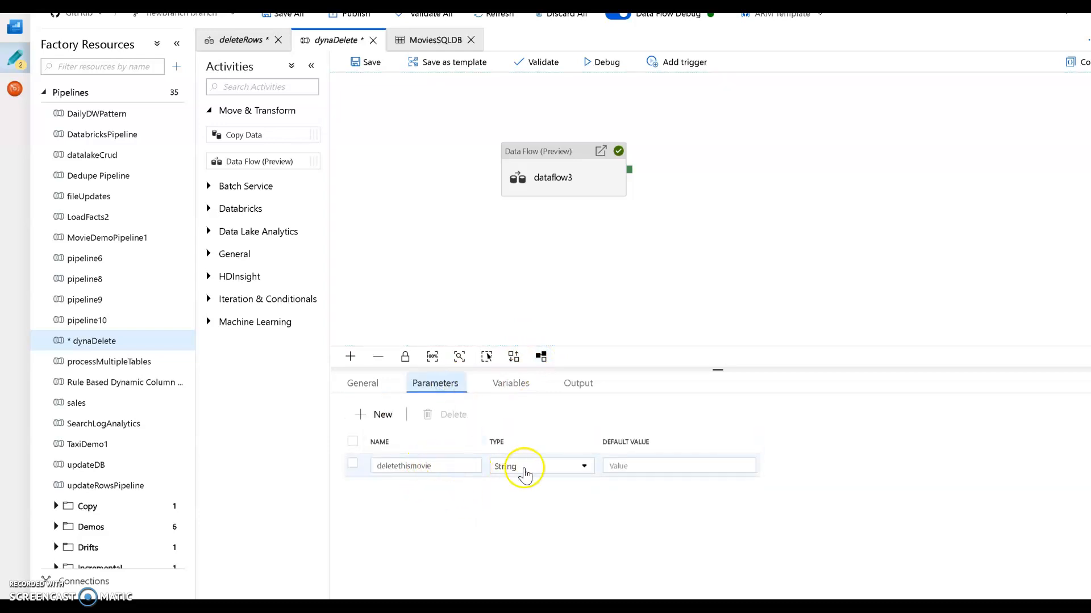
{"action": "mouse_move", "coordinate": [604, 245]}
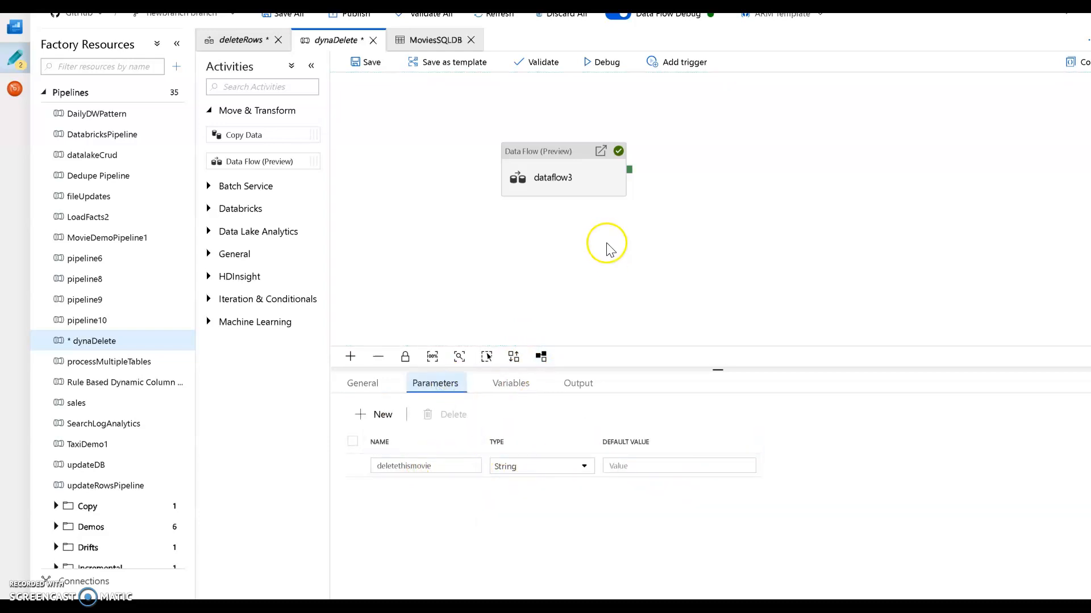
{"action": "mouse_move", "coordinate": [595, 251]}
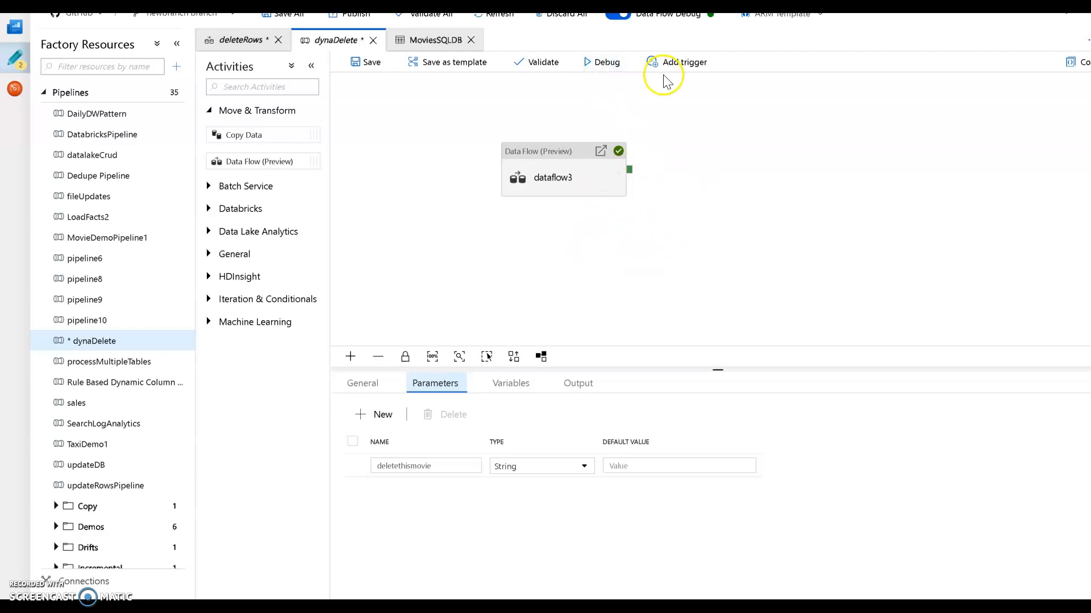
{"action": "mouse_move", "coordinate": [626, 103]}
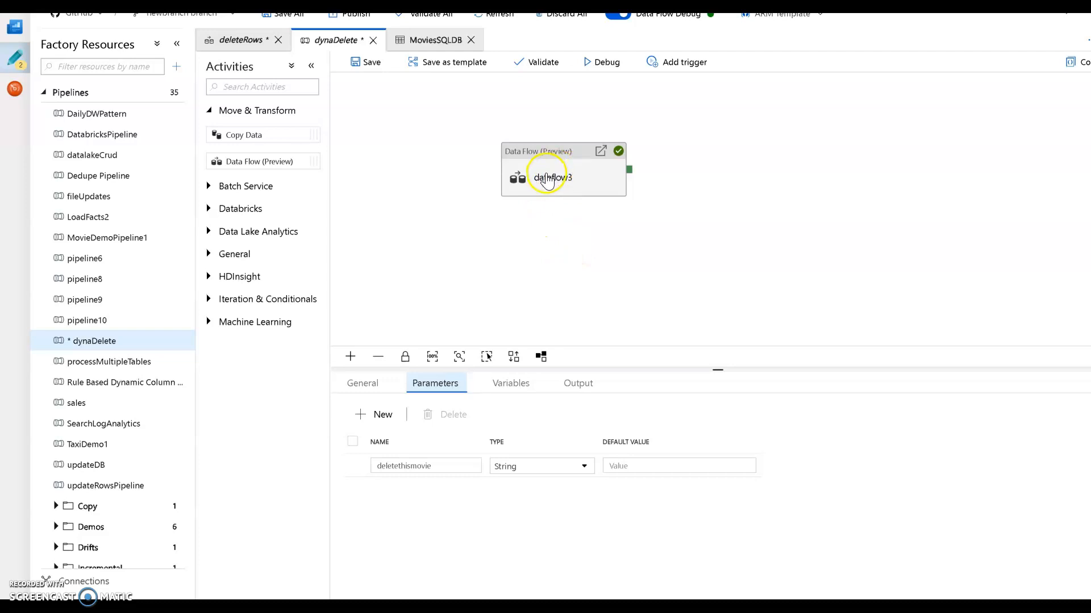
{"action": "left_click", "coordinate": [551, 178]}
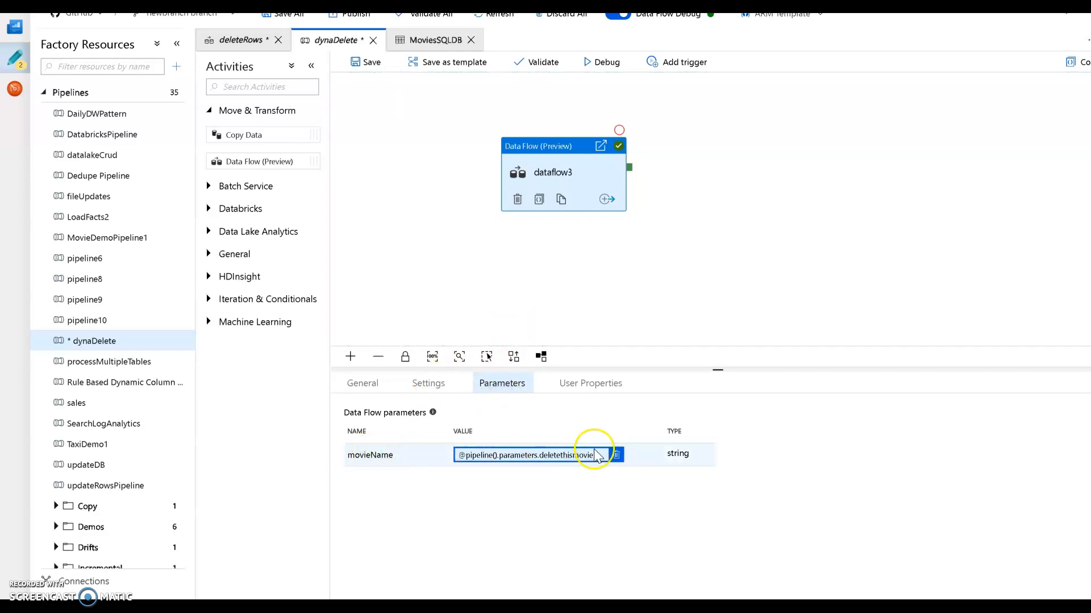
{"action": "left_click", "coordinate": [615, 455]}
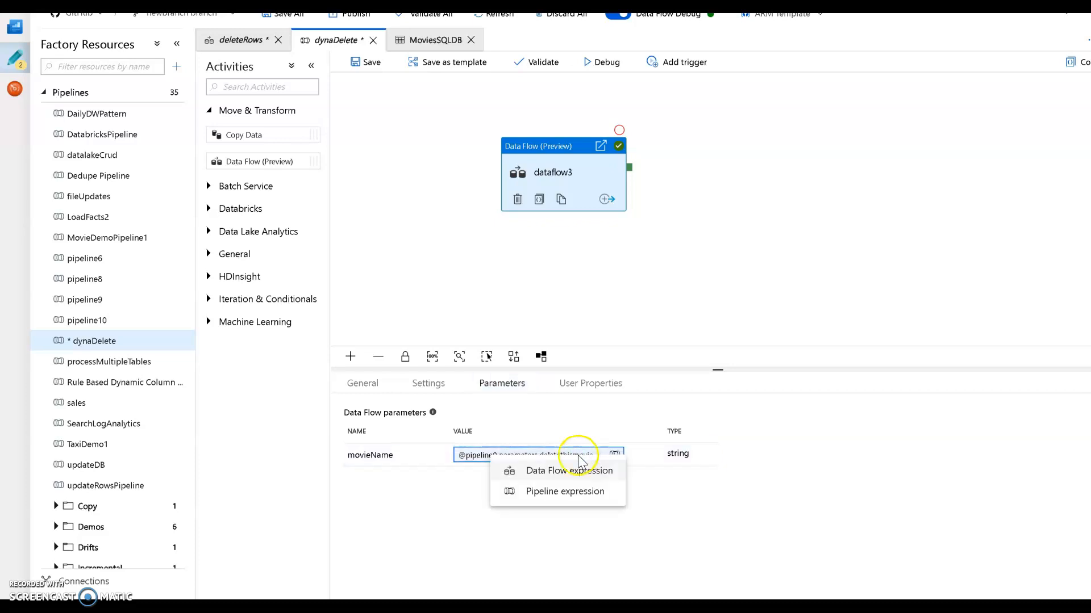
{"action": "left_click", "coordinate": [564, 491]}
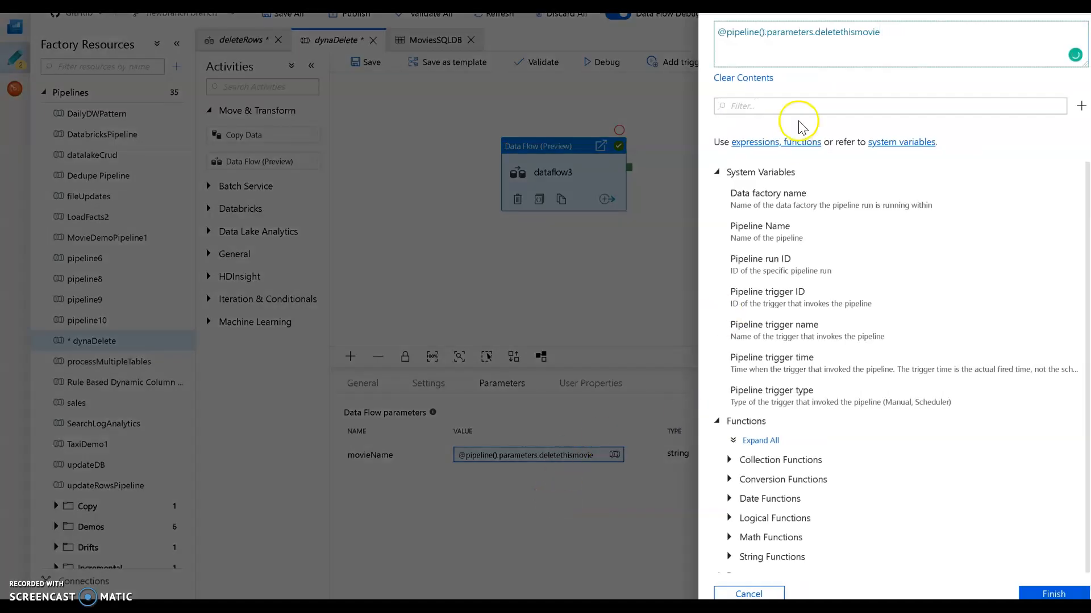
{"action": "scroll", "scroll_direction": "down", "scroll_amount": 3}
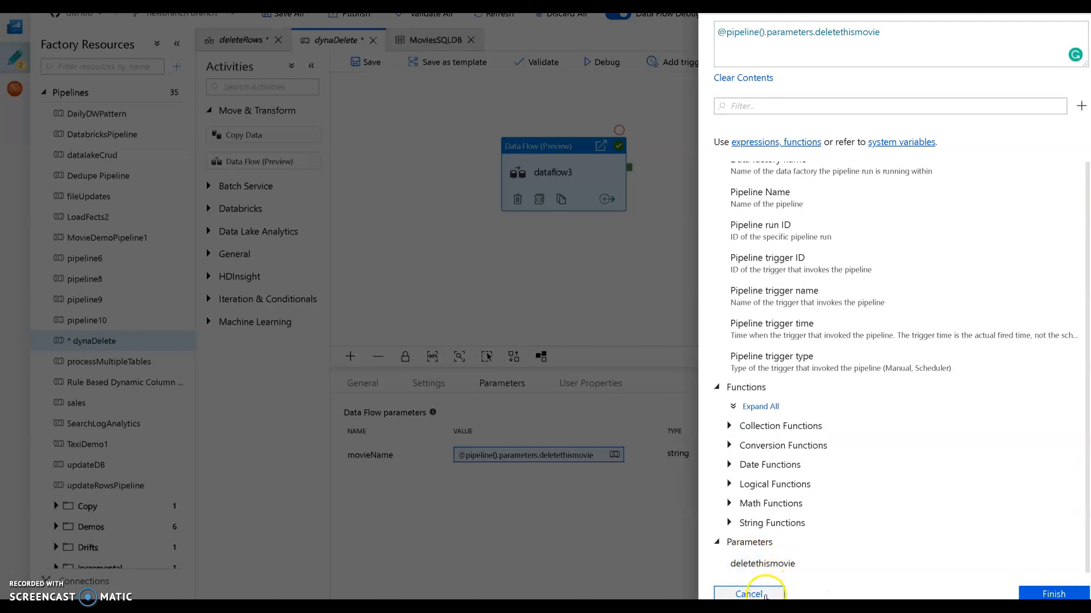
{"action": "left_click", "coordinate": [750, 594]}
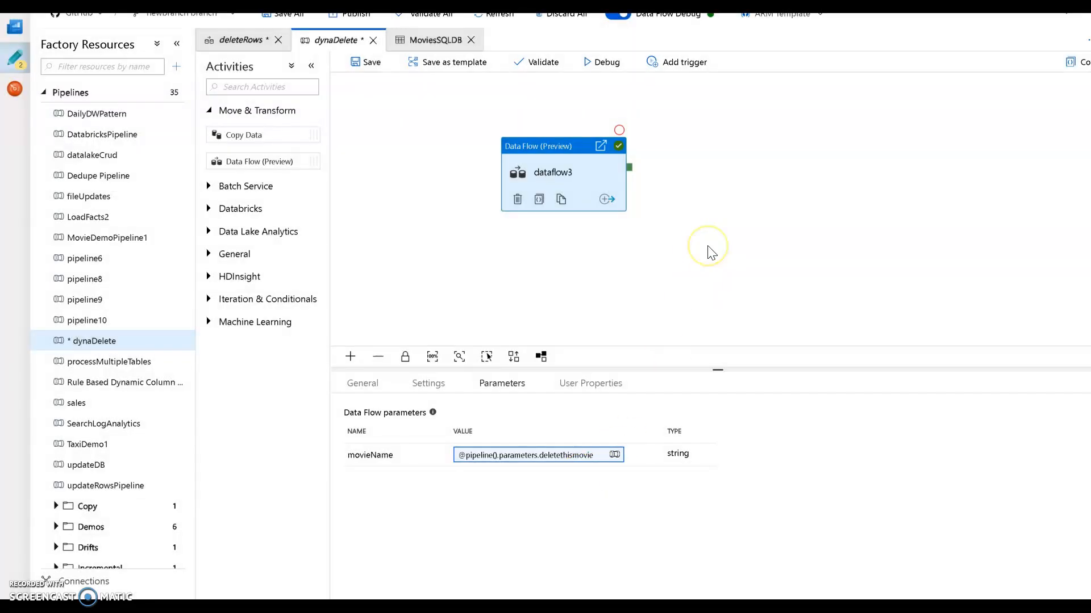
{"action": "mouse_move", "coordinate": [601, 244]}
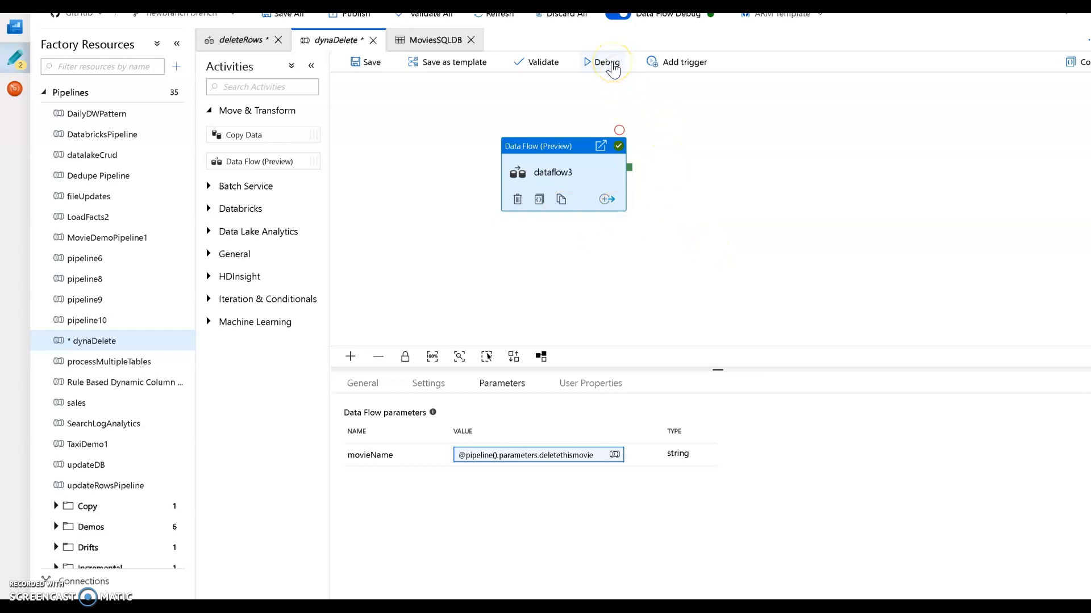
Start a debug run of dynaDelete and recheck the duplicate Along Came Polly rows
{"action": "left_click", "coordinate": [607, 62]}
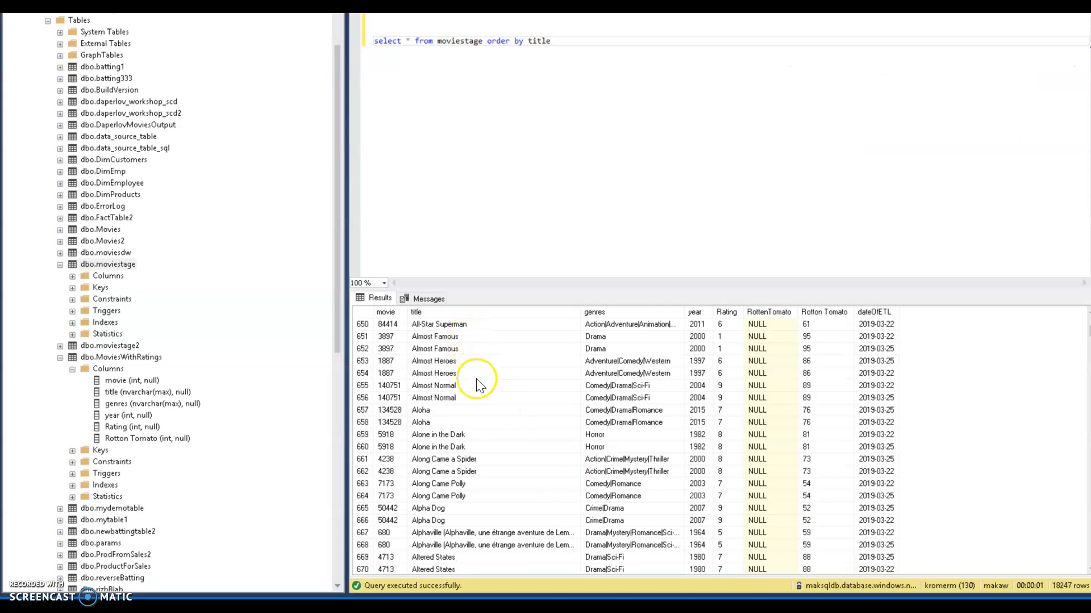
{"action": "mouse_move", "coordinate": [489, 480]}
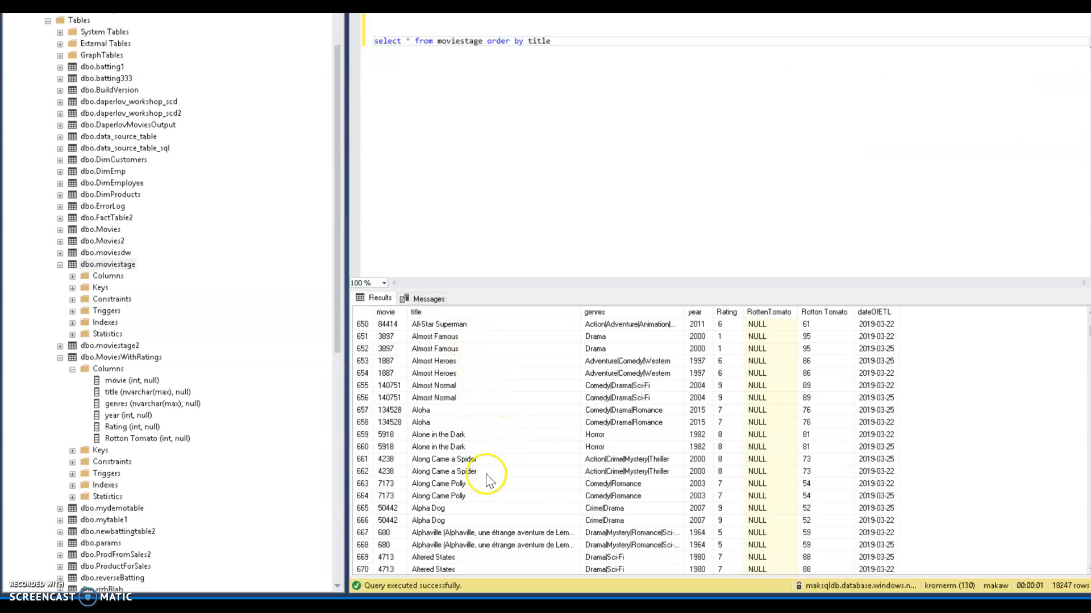
{"action": "mouse_move", "coordinate": [508, 466]}
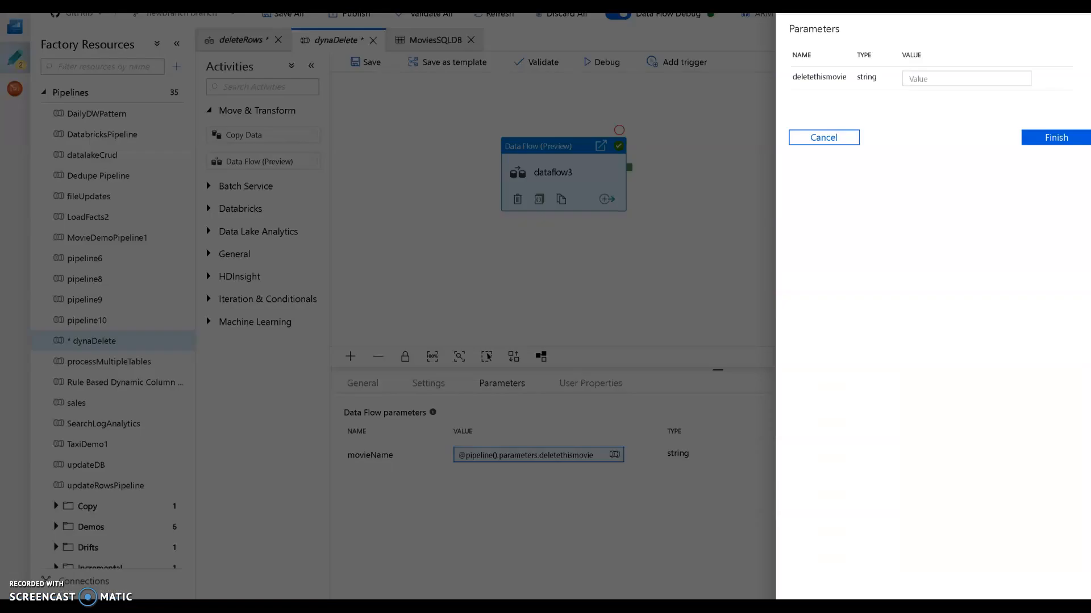
Enter 'Along Came Polly' for deletethismovie and launch the debug run
{"action": "type", "text": "A"}
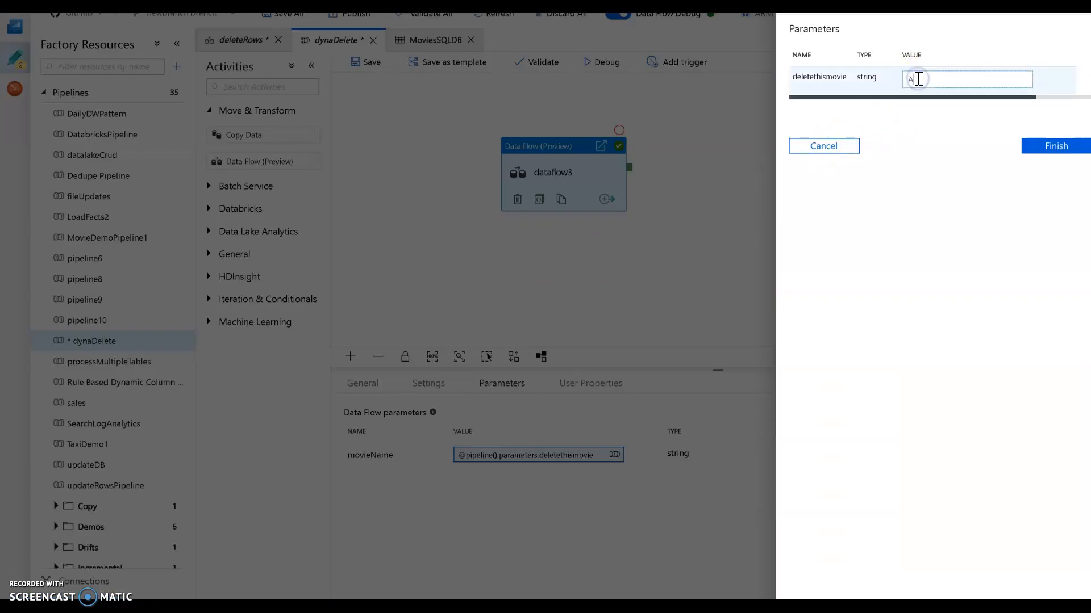
{"action": "type", "text": "long Came Polly"}
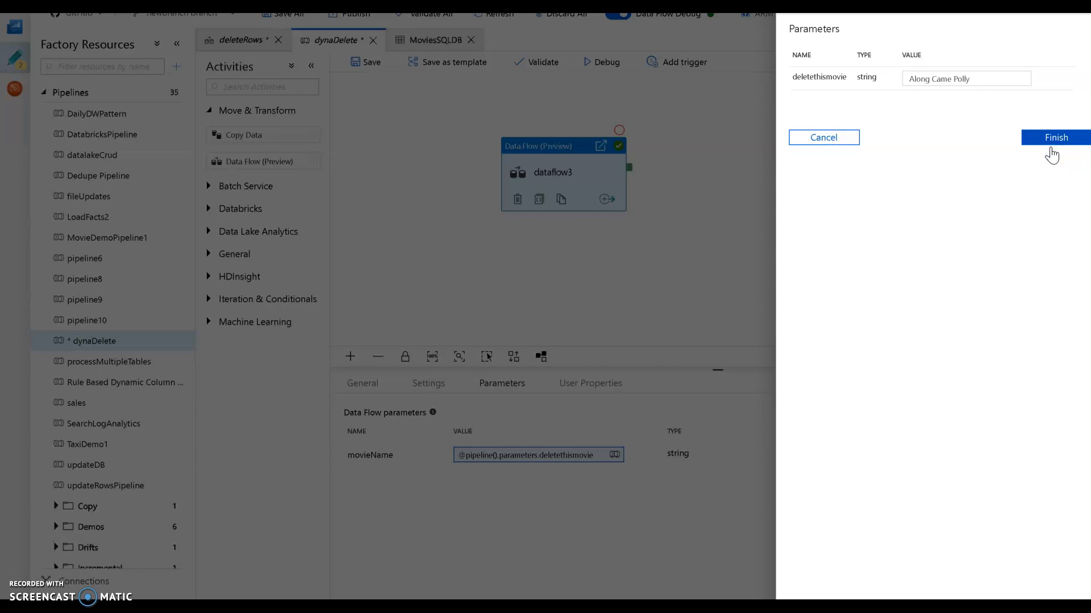
{"action": "mouse_move", "coordinate": [1046, 188]}
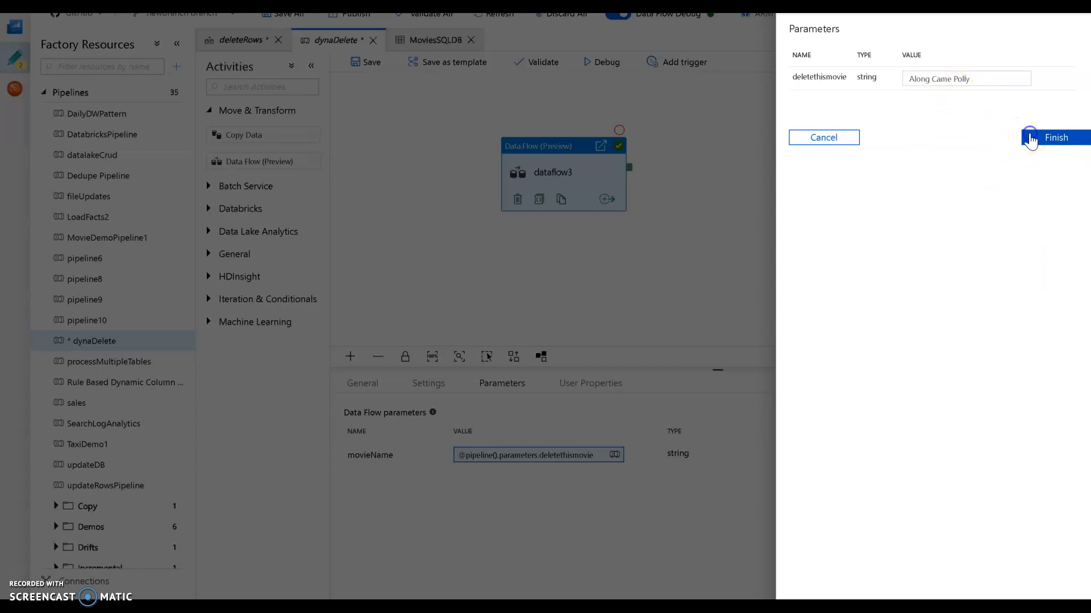
{"action": "left_click", "coordinate": [1055, 137]}
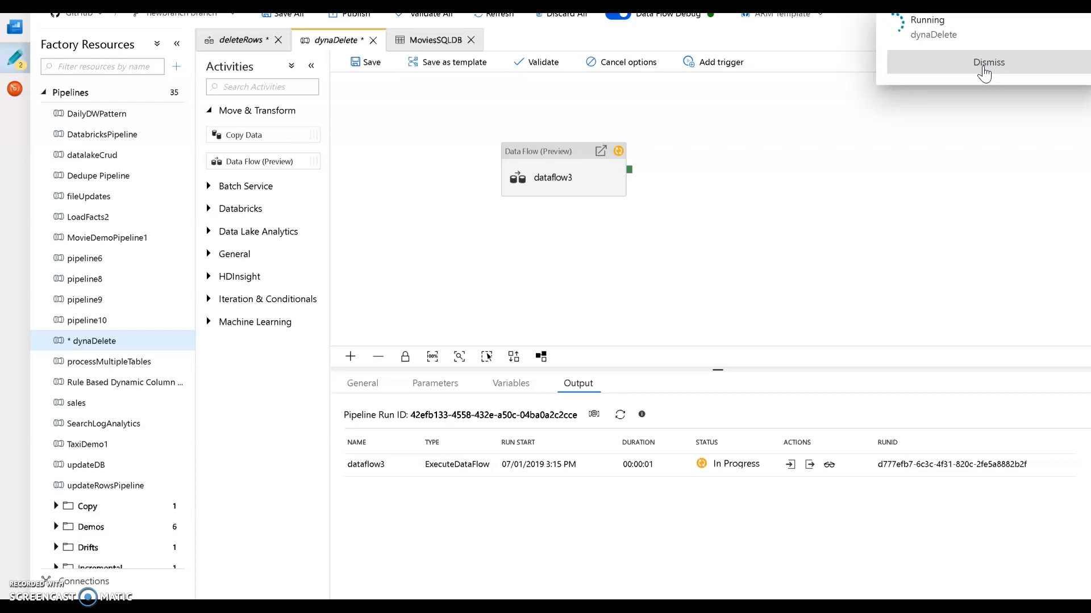
Dismiss the Running pipeline notification while the dataflow3 debug run completes
{"action": "left_click", "coordinate": [988, 62]}
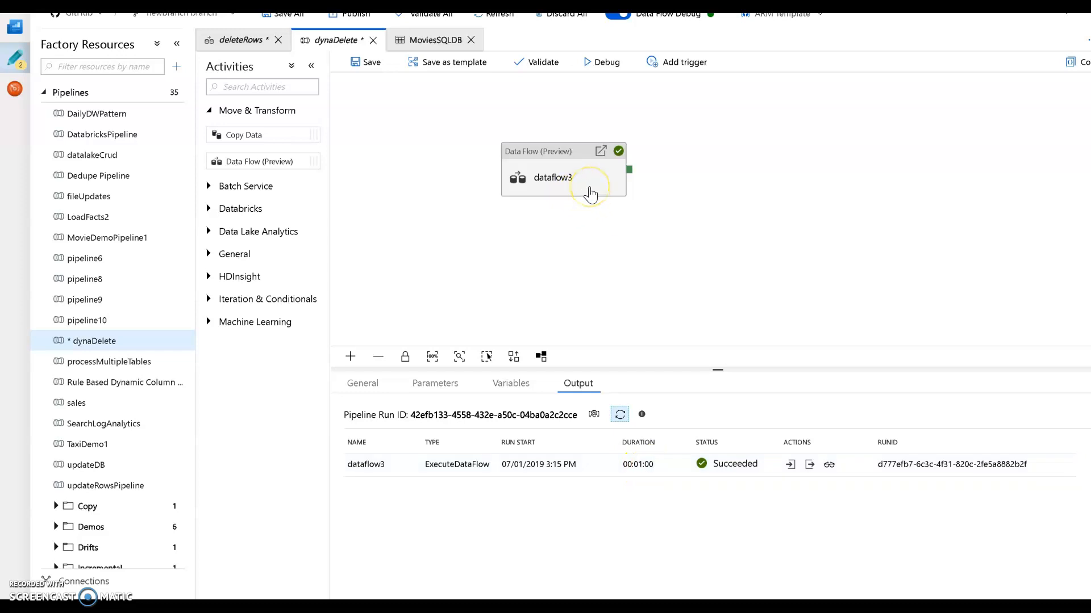
{"action": "mouse_move", "coordinate": [641, 325]}
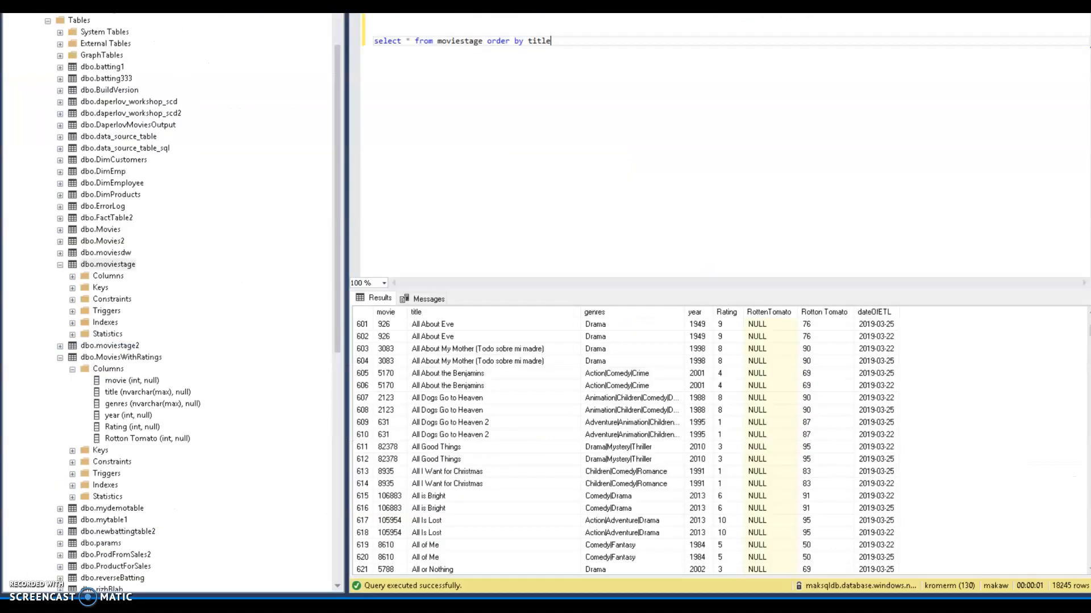
Query moviestage where title = 'Along Came Polly' and run it with F5
{"action": "key", "text": "ctrl+a"}
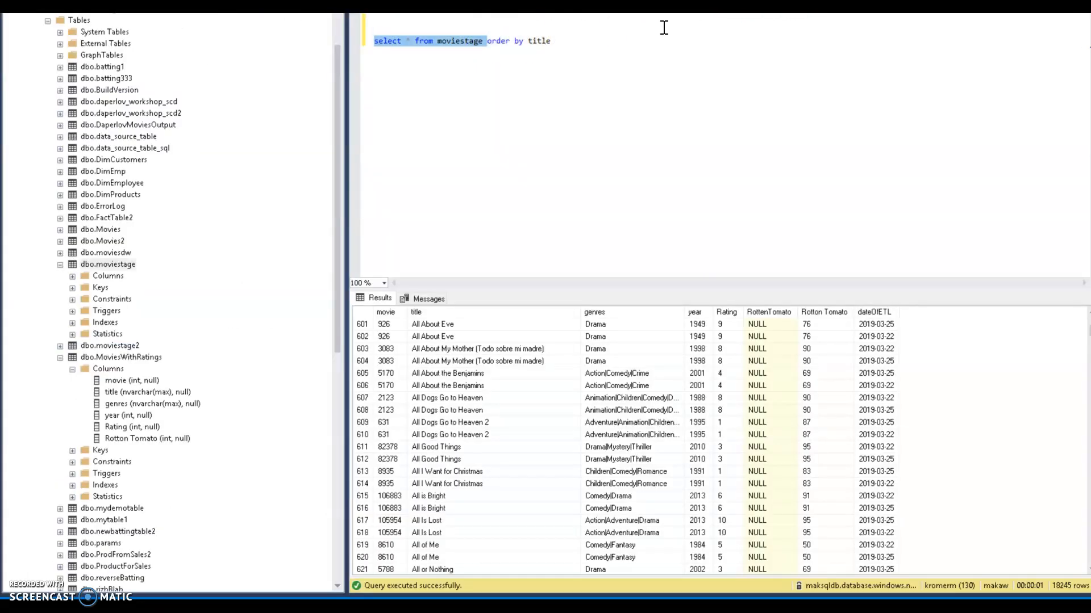
{"action": "type", "text": "where title"}
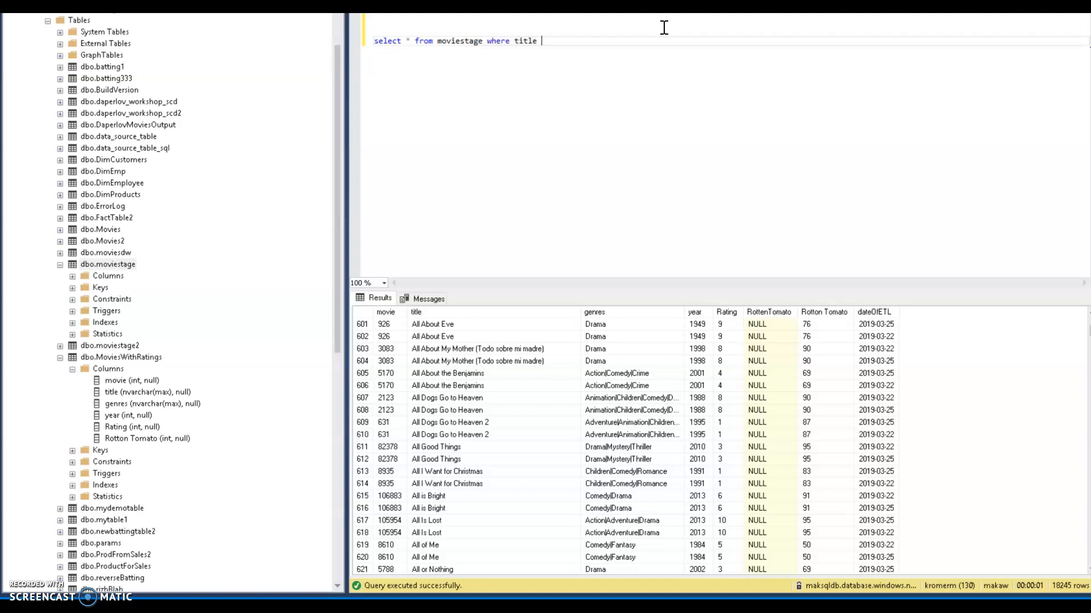
{"action": "type", "text": "= 'A"}
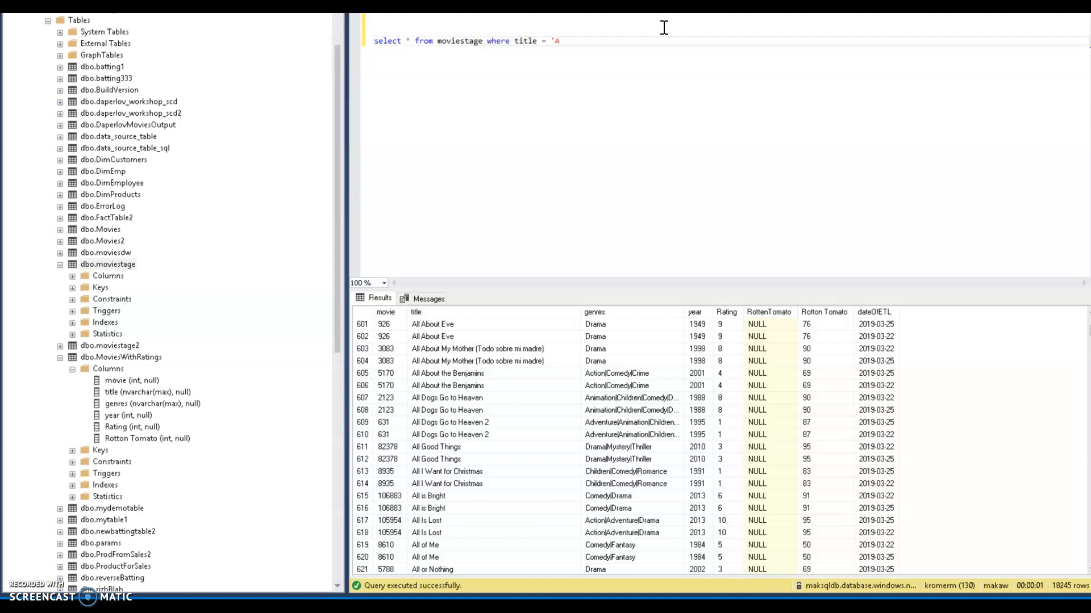
{"action": "type", "text": "long Came Poll"}
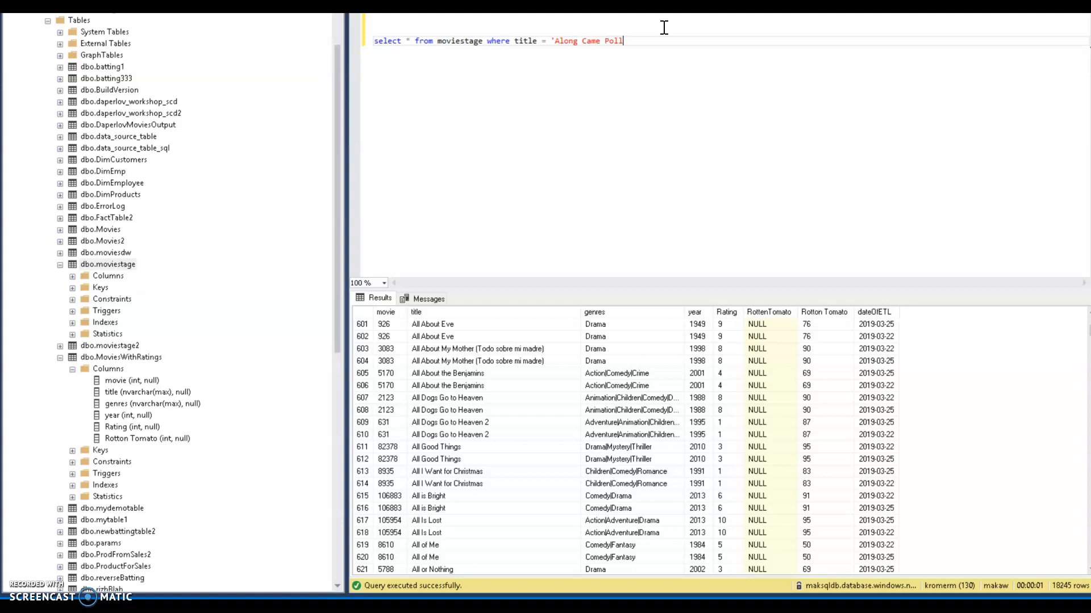
{"action": "type", "text": "y'"}
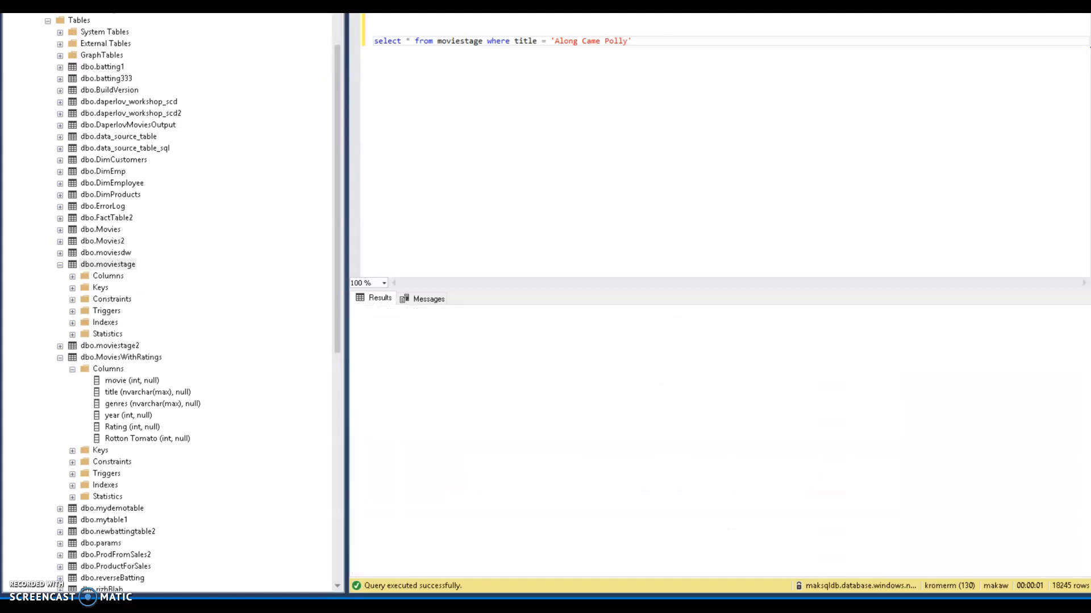
{"action": "key", "text": "F5"}
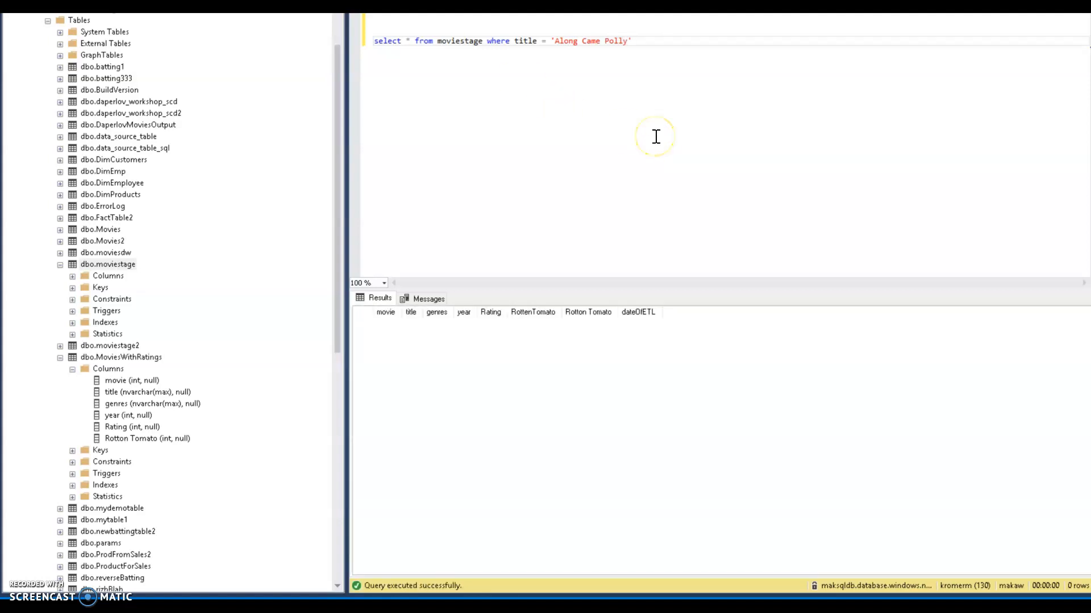